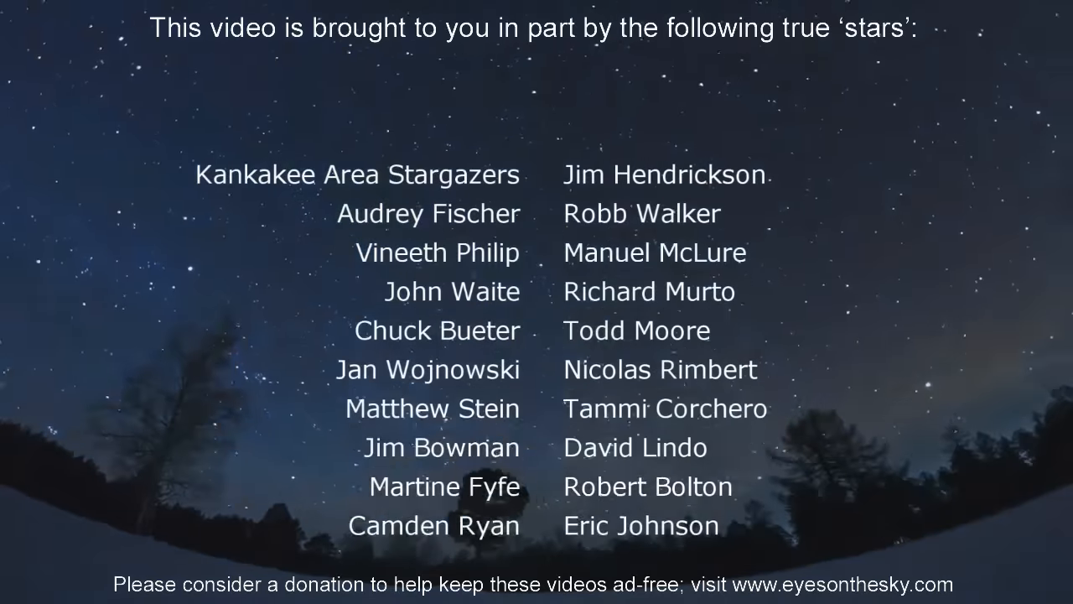
# - Select Sadalsuud and then Deneb Algedi as guide stars near Neptune in Aquarius
pyautogui.scroll(-3)
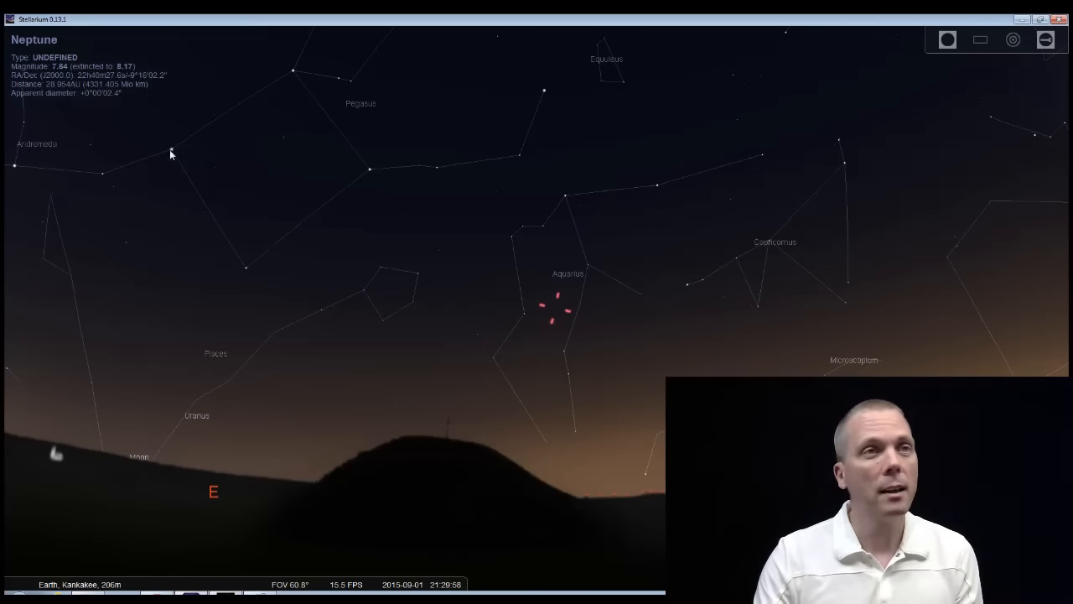
pyautogui.moveTo(352, 127)
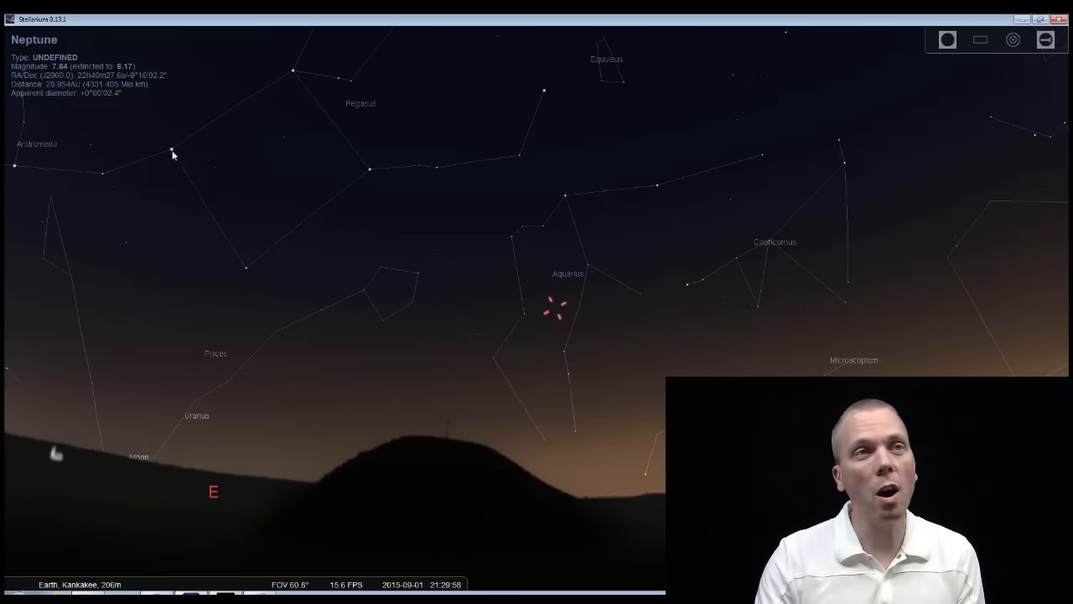
pyautogui.moveTo(552, 193)
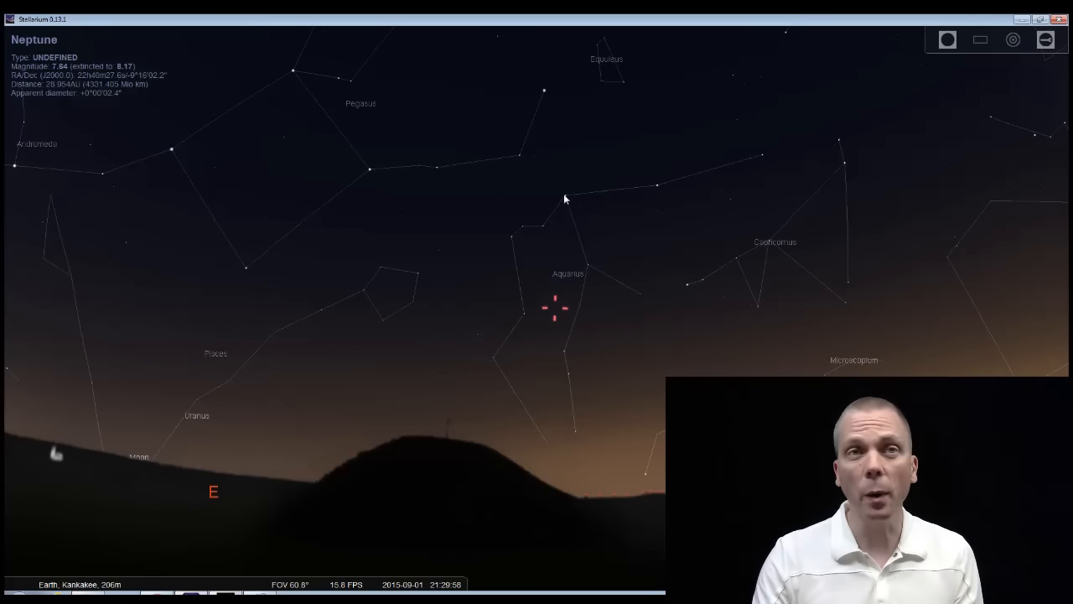
pyautogui.click(657, 185)
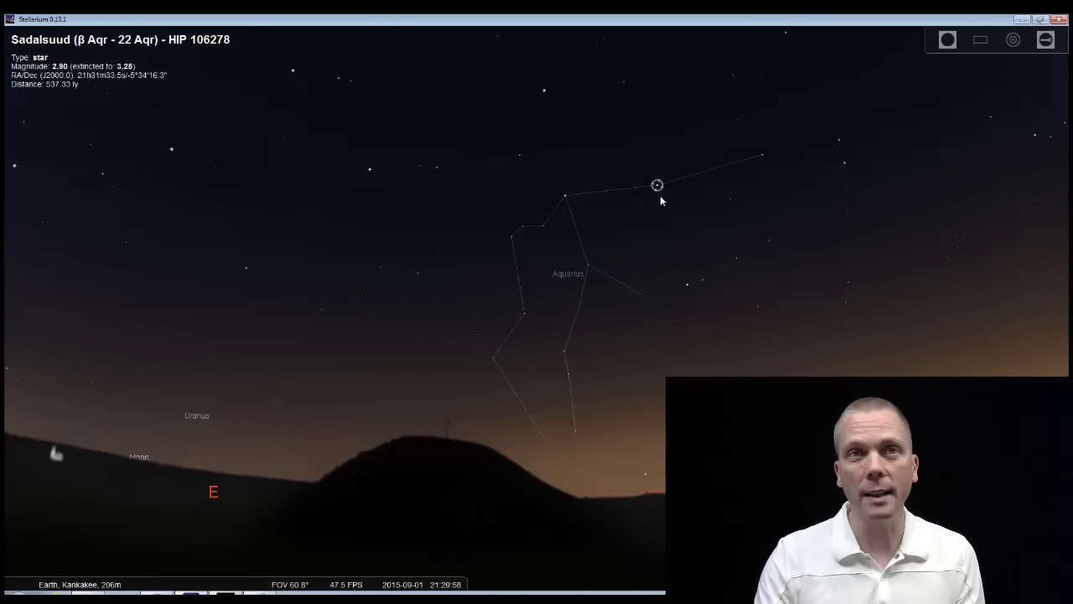
pyautogui.click(686, 285)
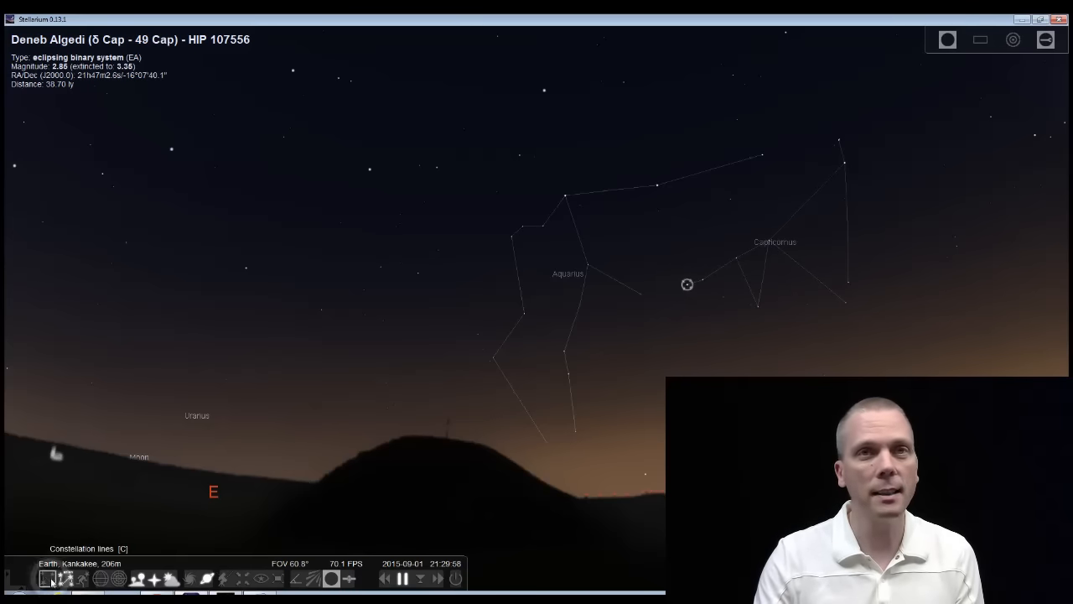
# - Hide constellation lines, then select Alpheratz, Markab, Sadalmelik, Sadalsuud and Deneb Algedi in turn
pyautogui.click(48, 579)
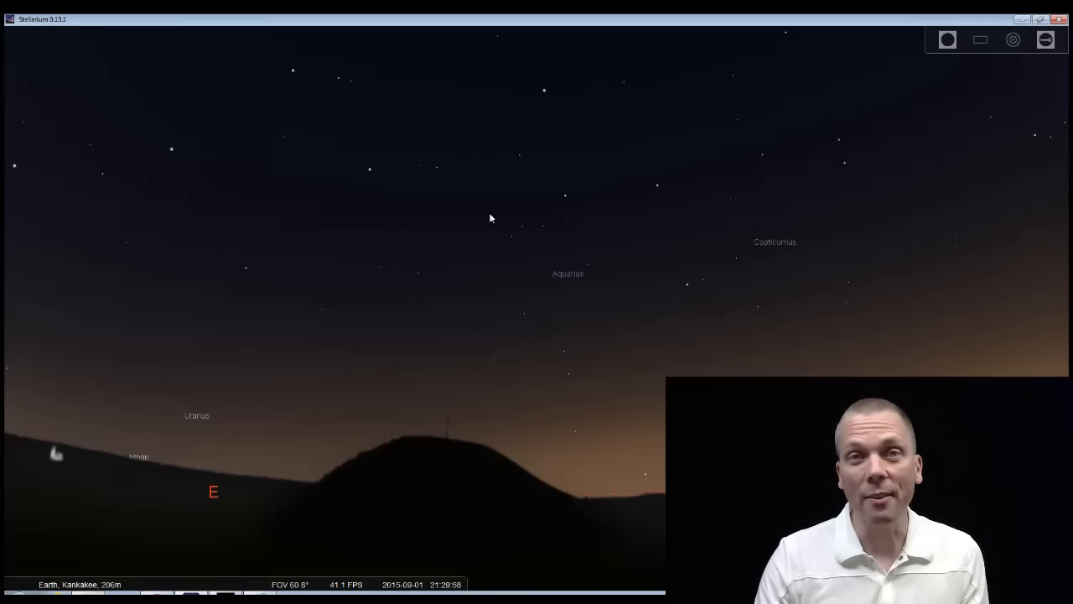
pyautogui.moveTo(187, 142)
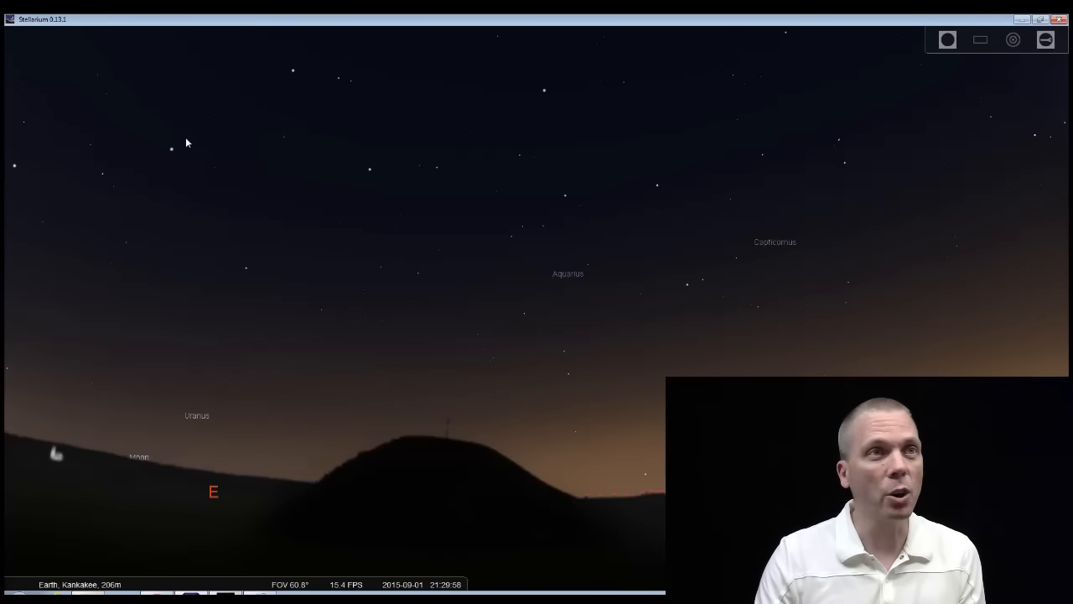
pyautogui.click(172, 149)
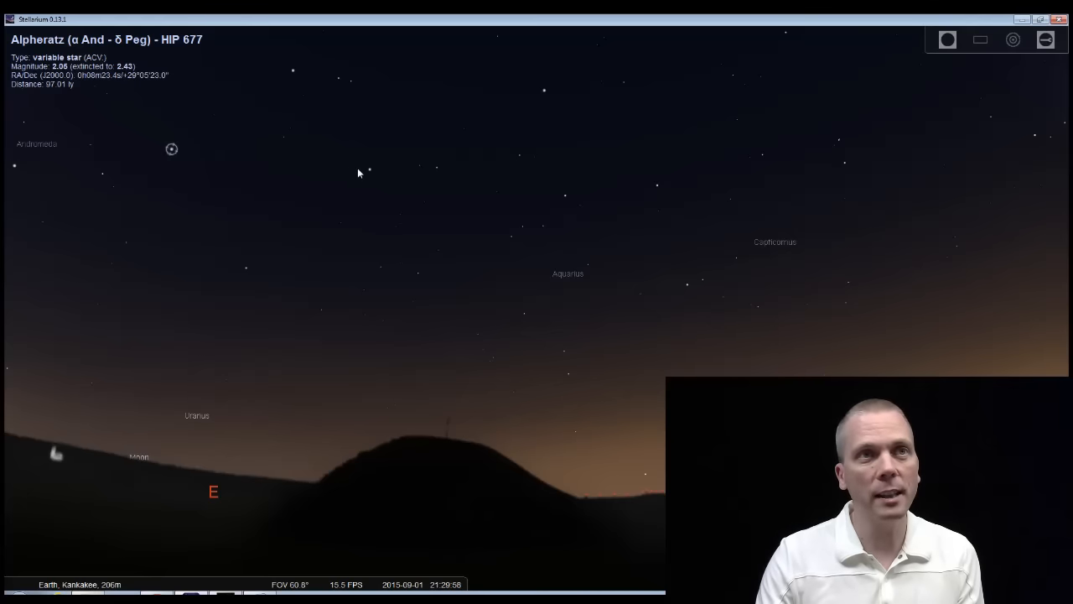
pyautogui.click(370, 170)
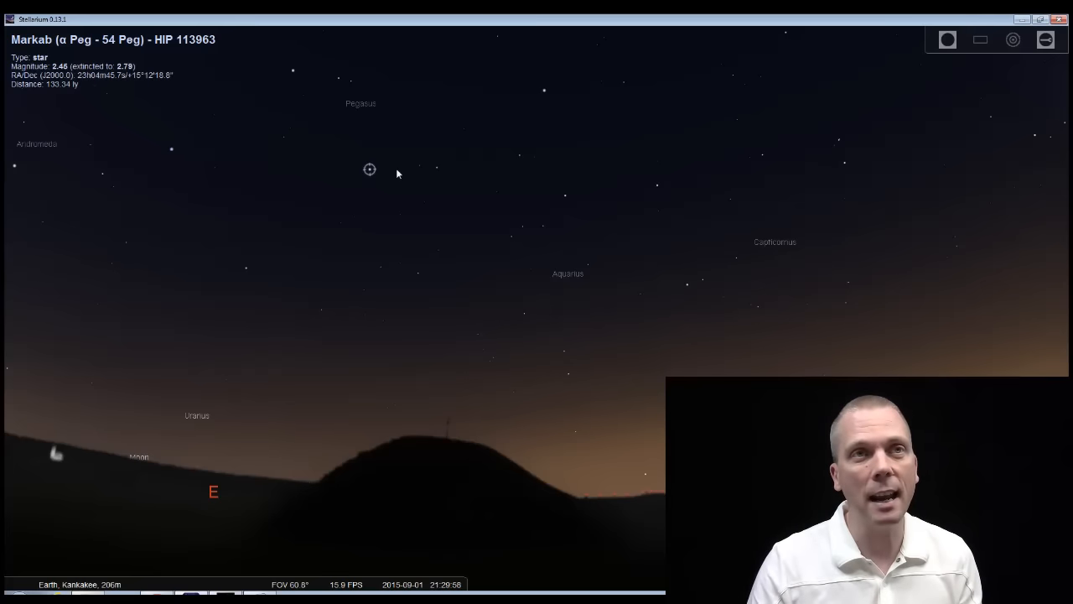
pyautogui.moveTo(423, 182)
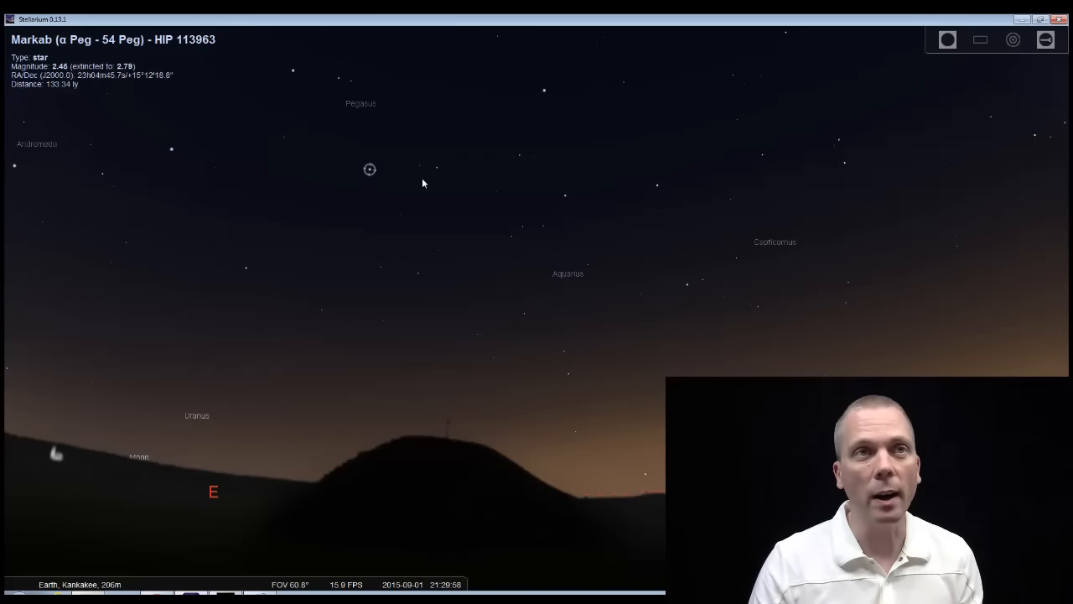
pyautogui.moveTo(493, 160)
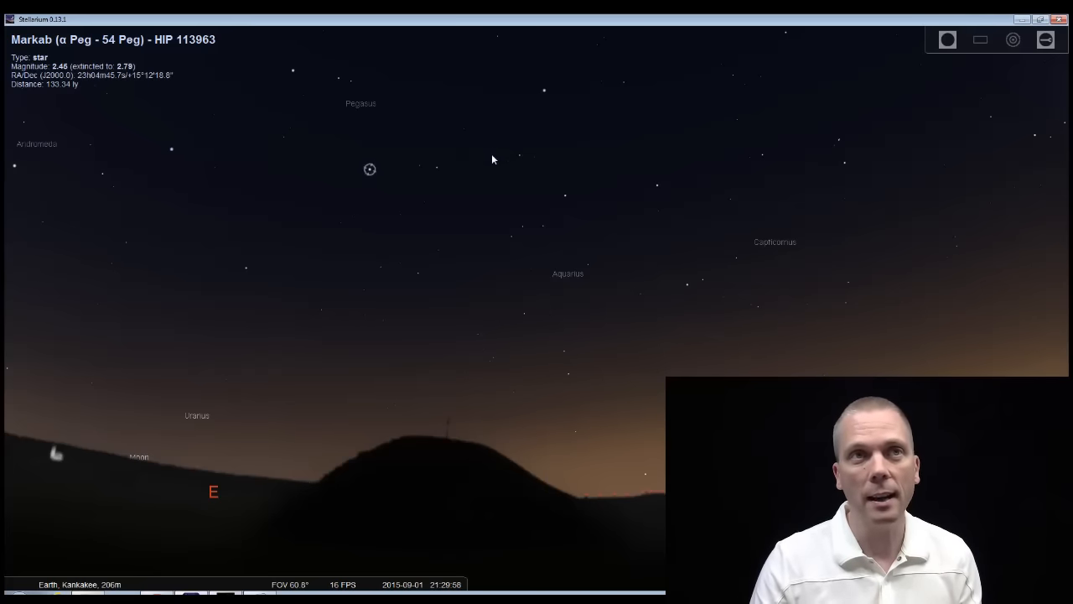
pyautogui.moveTo(536, 144)
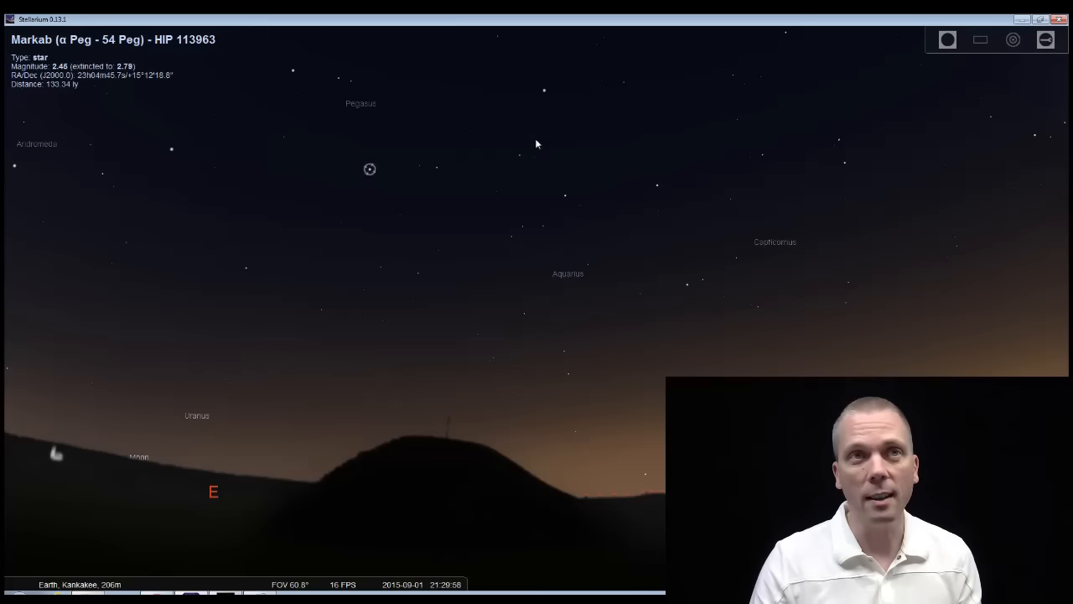
pyautogui.moveTo(486, 165)
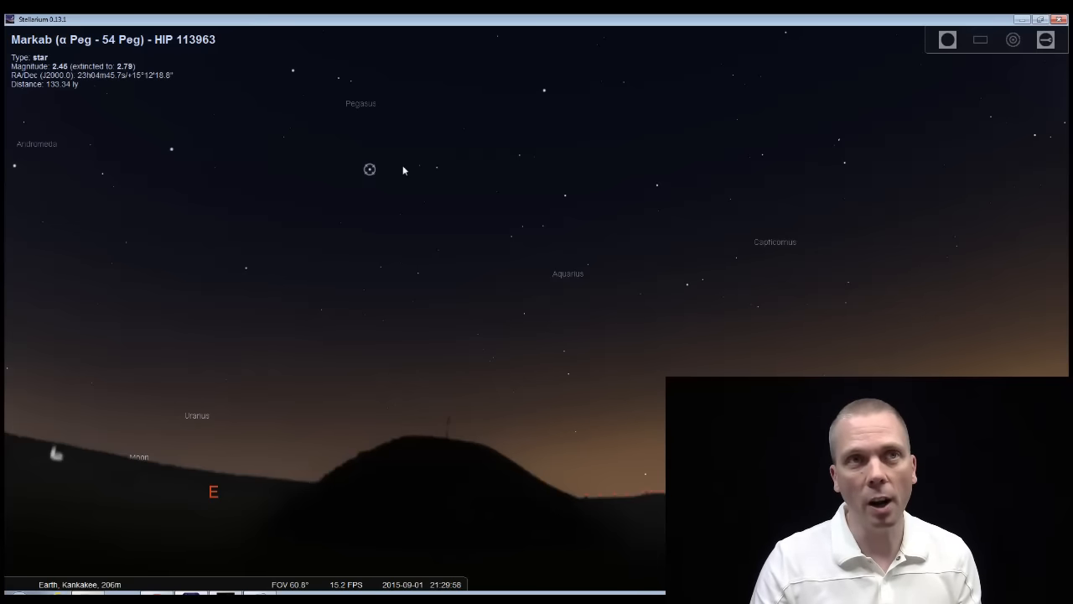
pyautogui.click(566, 196)
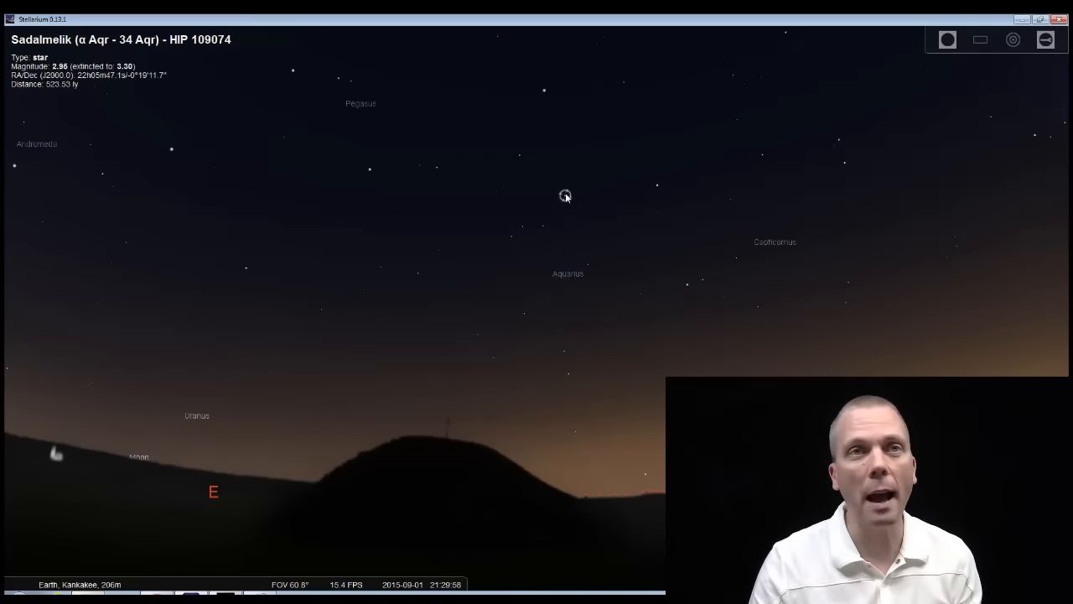
pyautogui.click(658, 185)
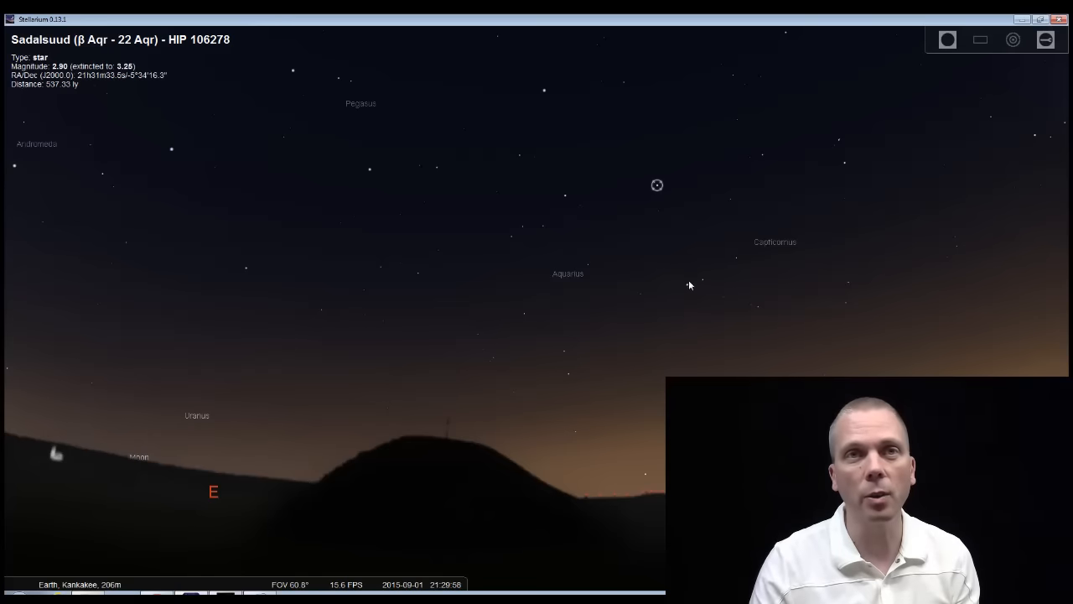
pyautogui.click(688, 285)
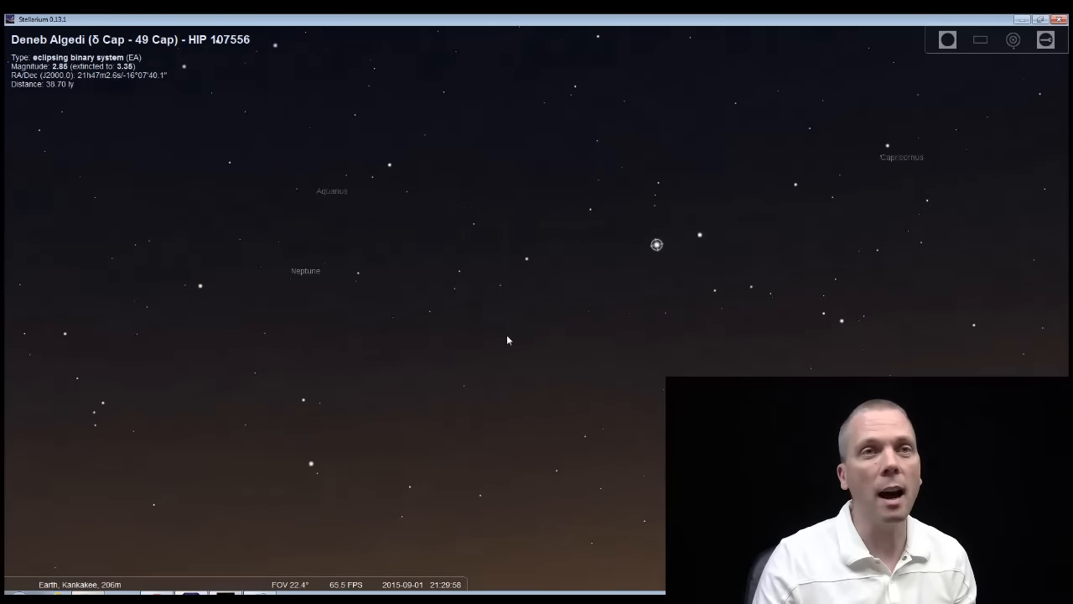
# - Zoom in on Deneb Algedi and clear the 6°42′ angle measurement
pyautogui.scroll(3)
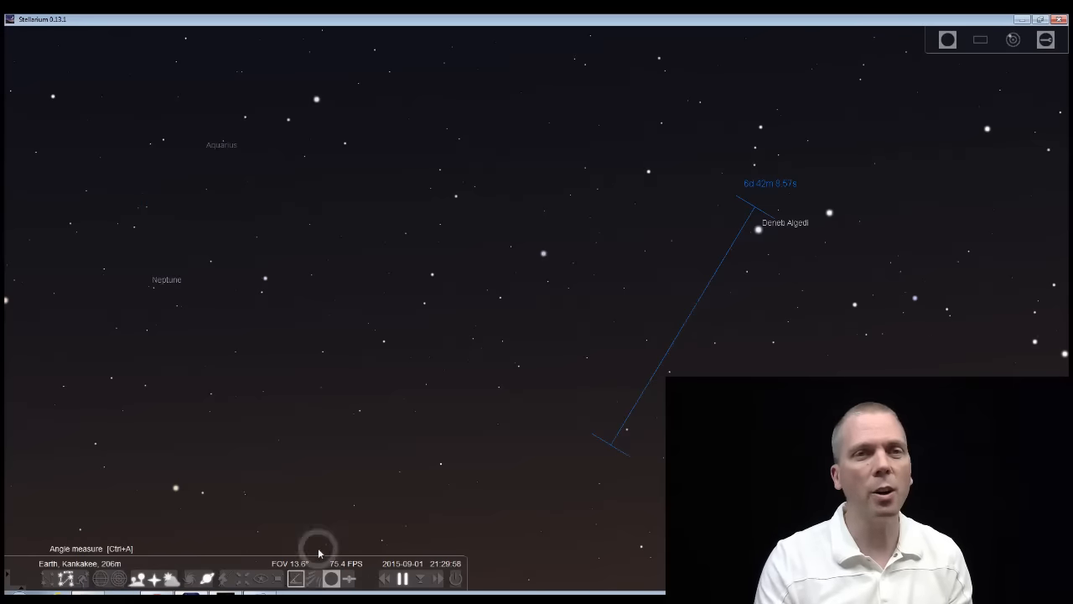
pyautogui.click(759, 231)
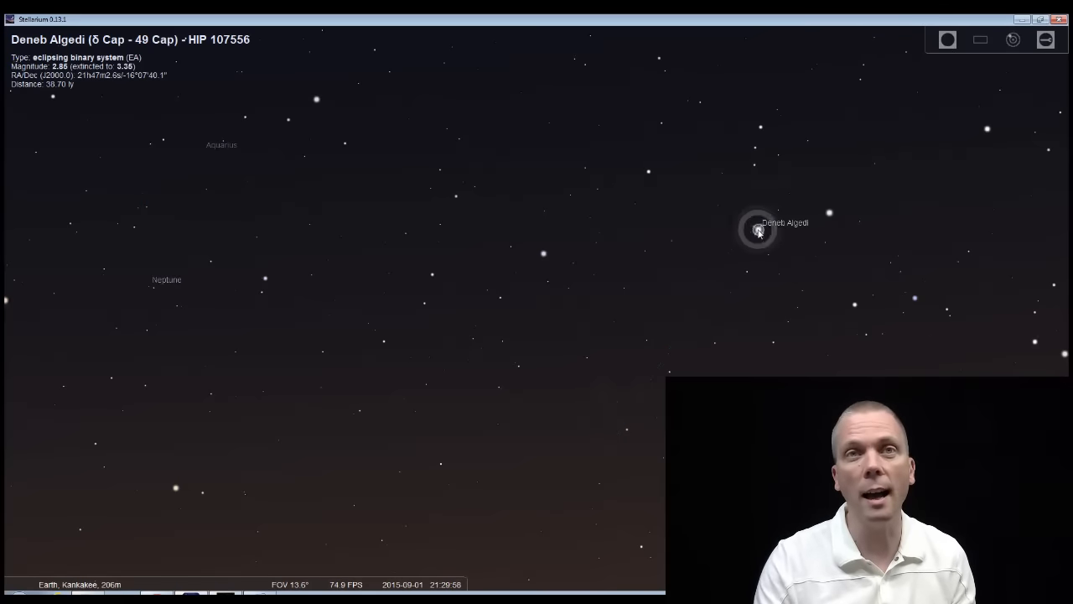
# - Center Deneb Algedi in the finderscope field, briefly picking out Nashira
pyautogui.click(946, 40)
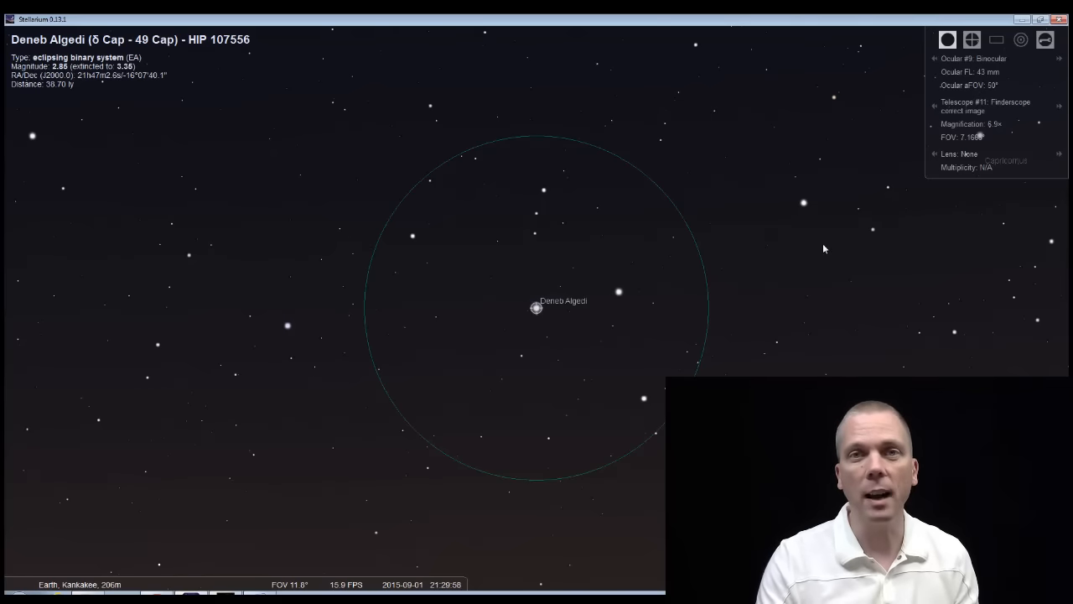
pyautogui.moveTo(773, 276)
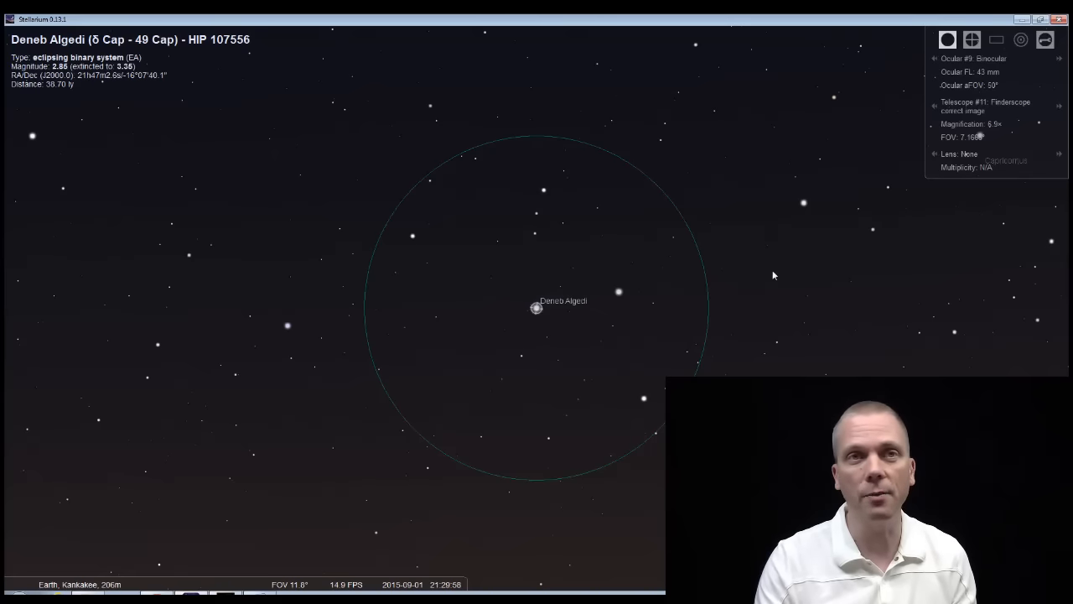
pyautogui.moveTo(371, 396)
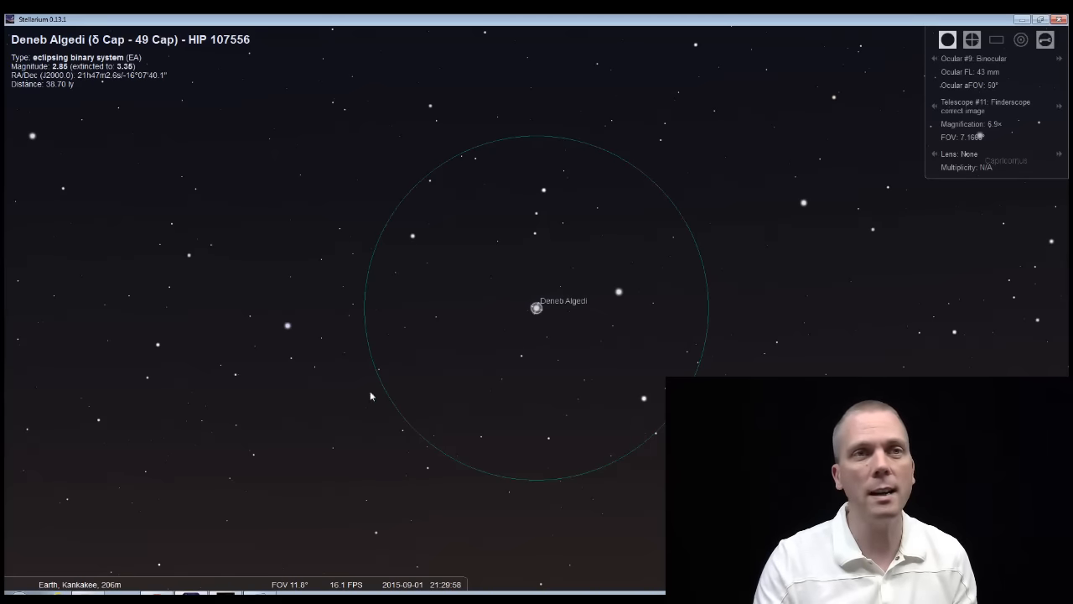
pyautogui.moveTo(575, 154)
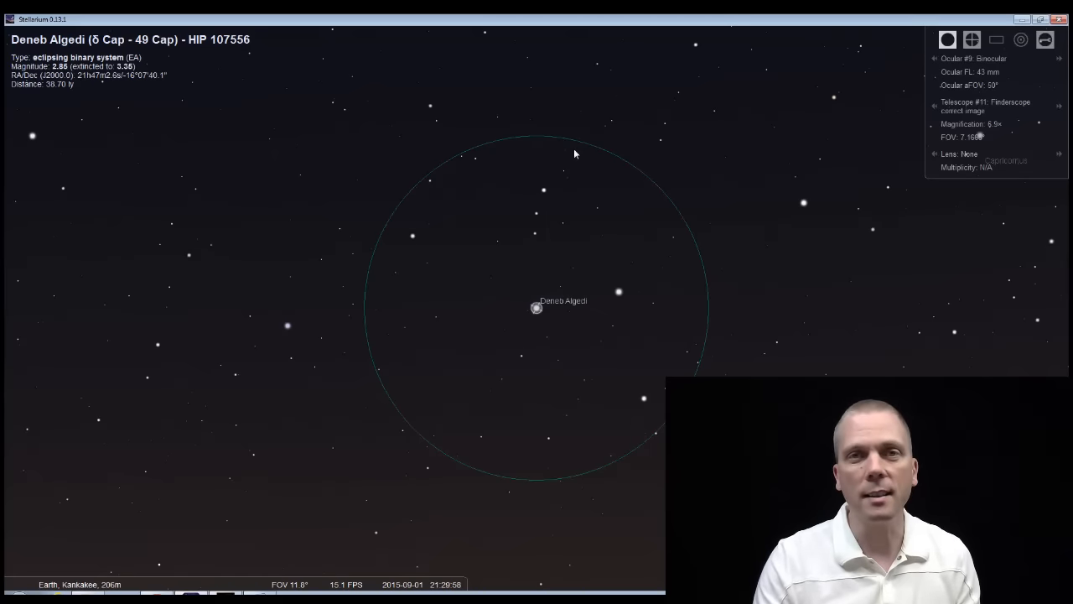
pyautogui.moveTo(523, 318)
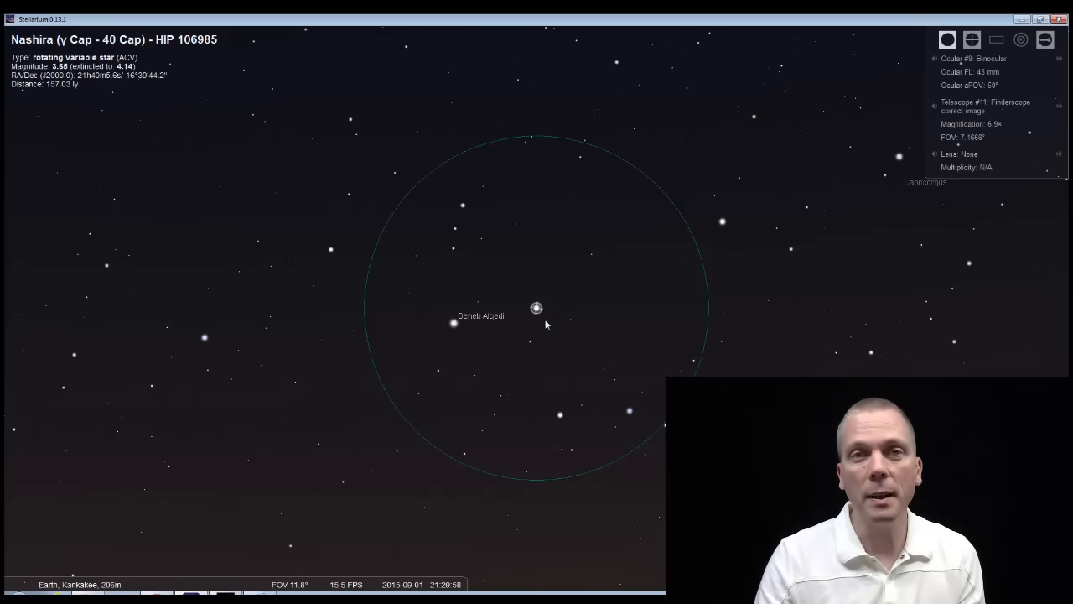
pyautogui.click(533, 308)
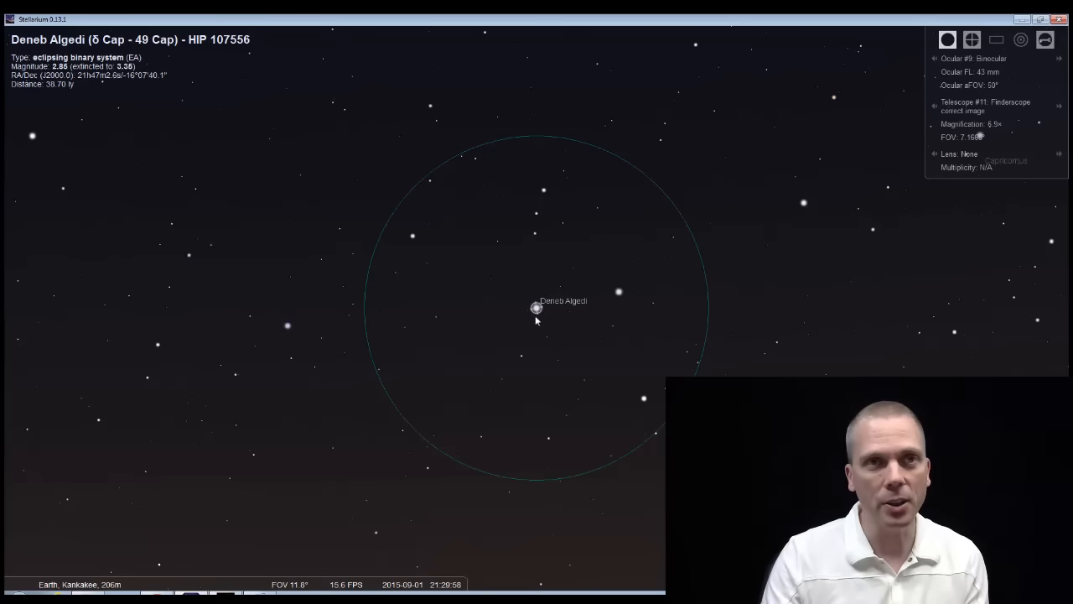
# - Select 33 Aqr as the next hop star from Deneb Algedi toward Aquarius
pyautogui.click(433, 319)
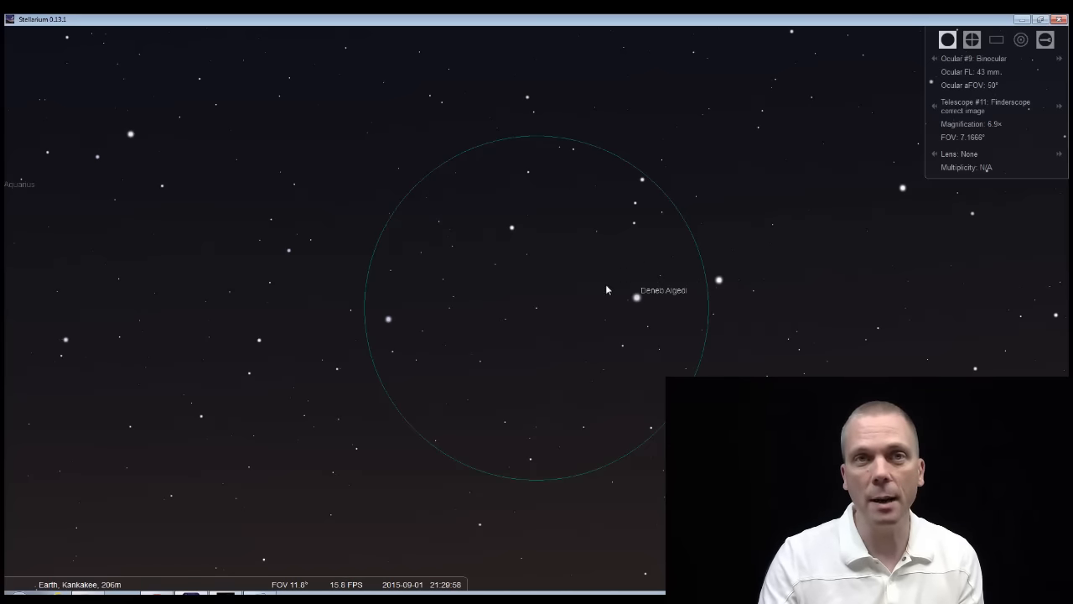
pyautogui.moveTo(389, 322)
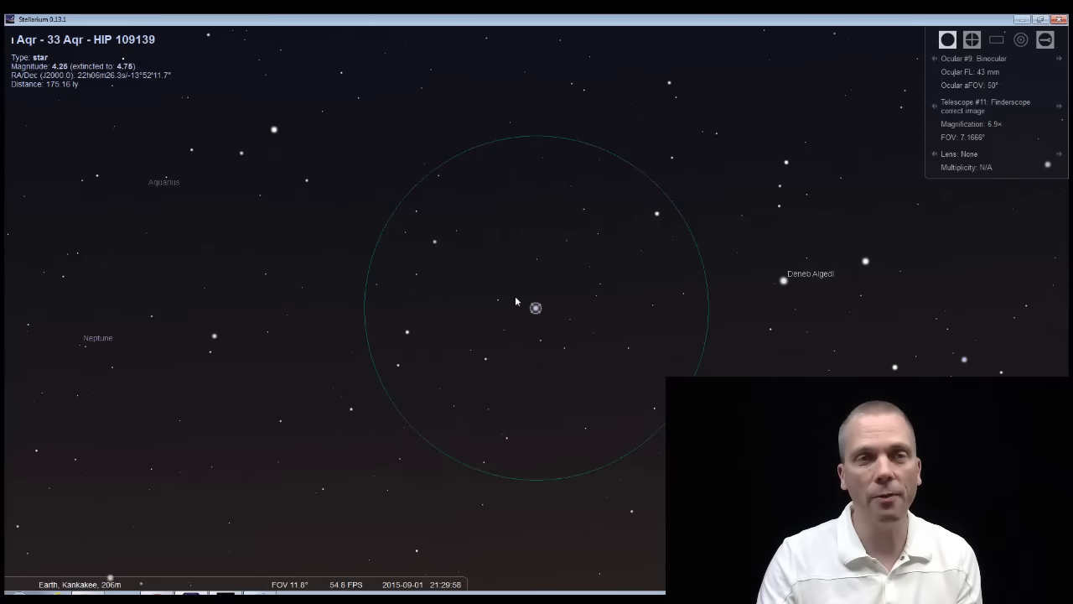
pyautogui.moveTo(235, 205)
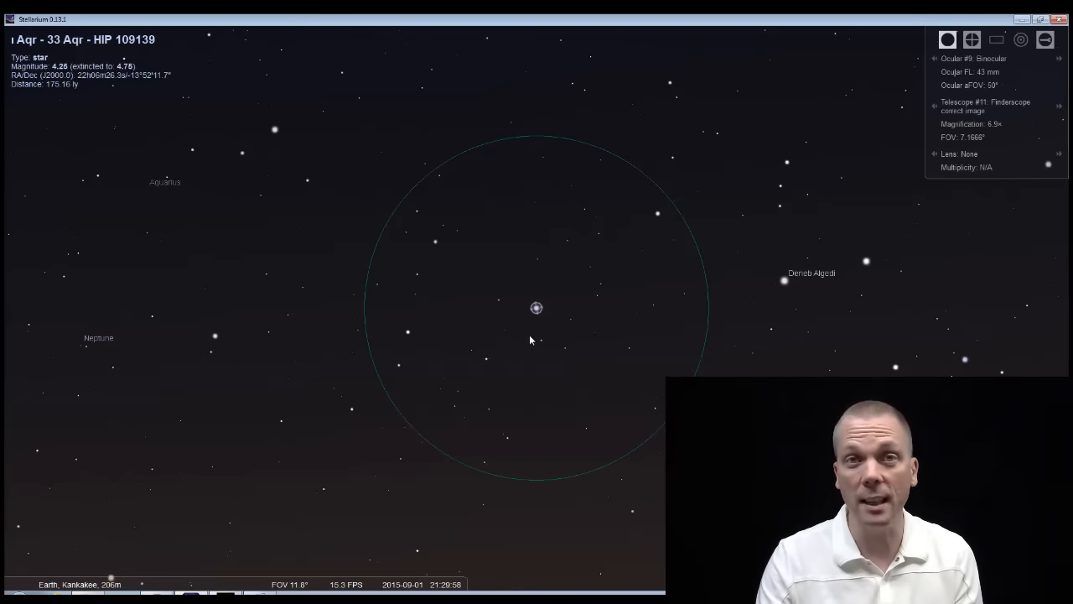
pyautogui.moveTo(866, 264)
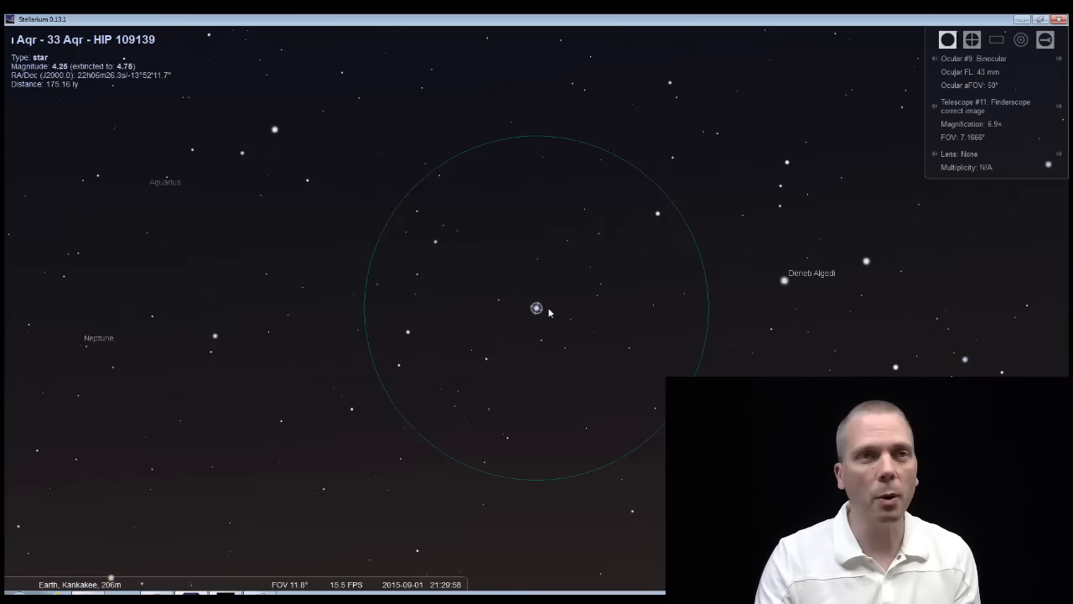
pyautogui.moveTo(527, 319)
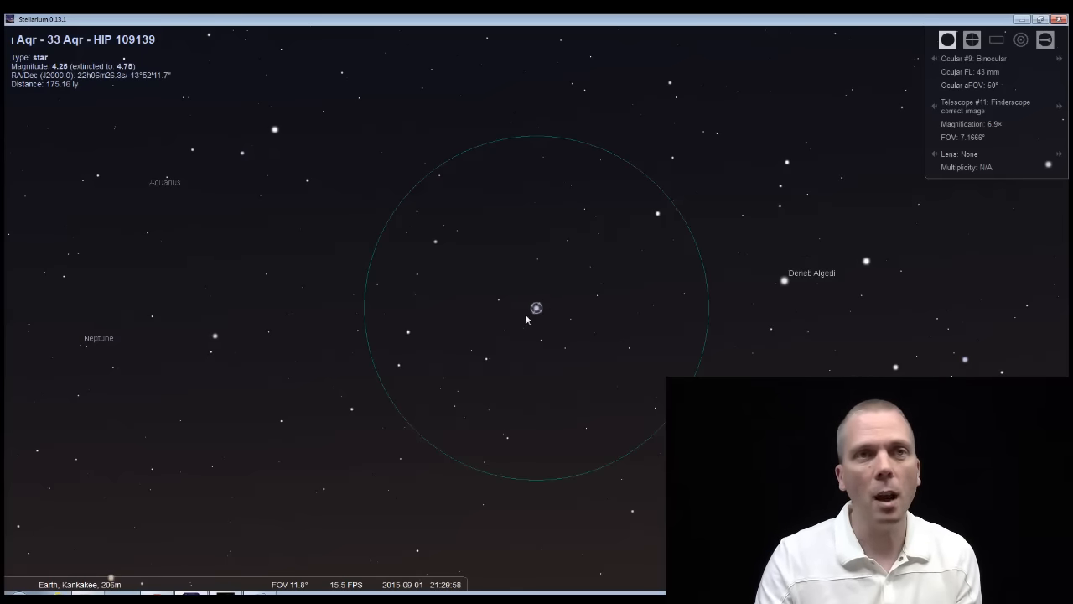
pyautogui.moveTo(545, 317)
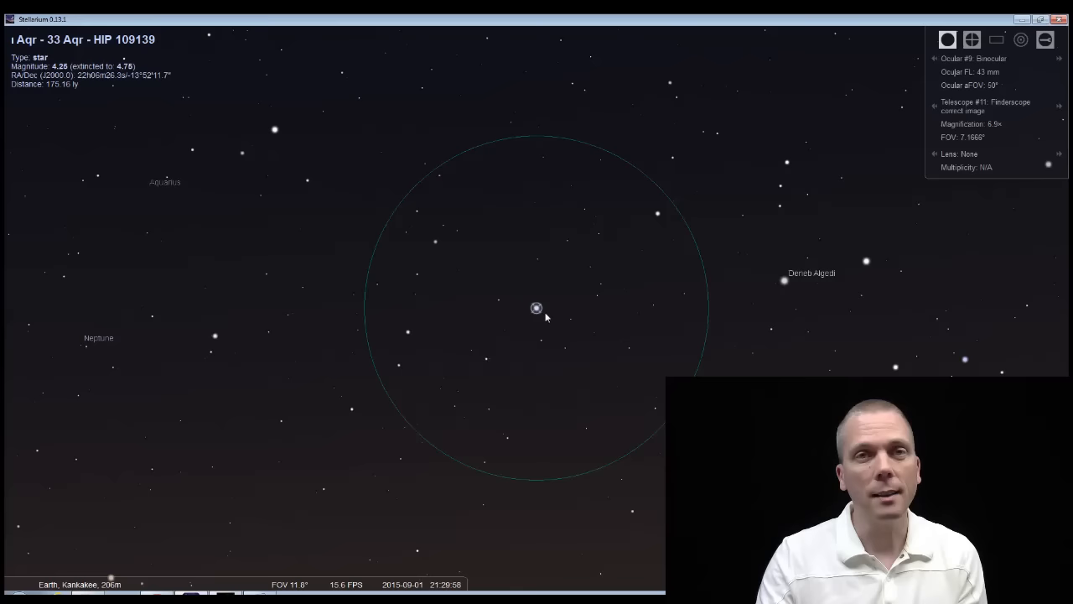
pyautogui.moveTo(390, 368)
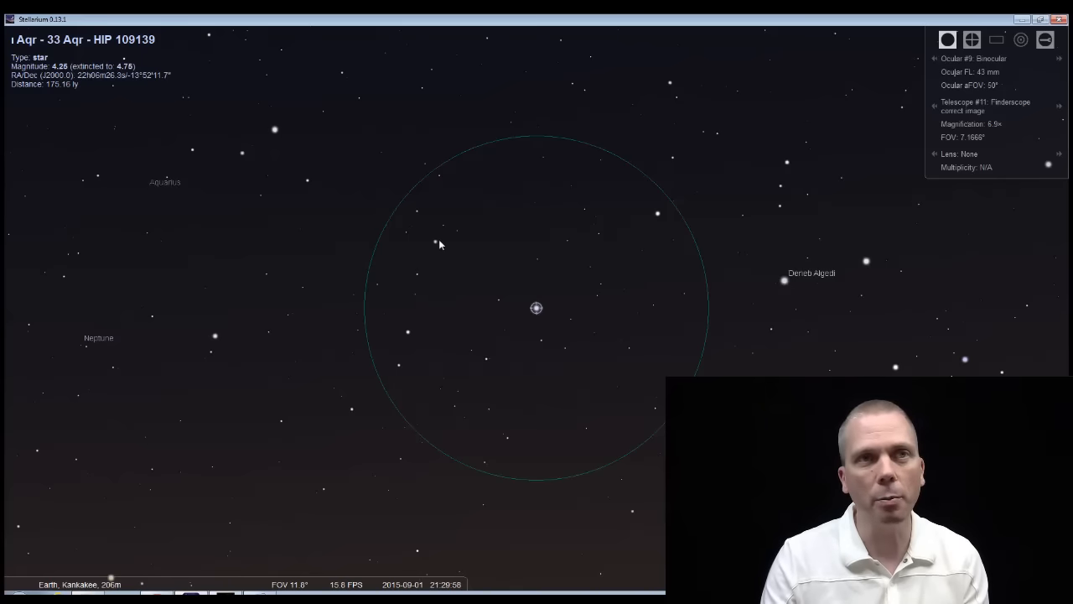
pyautogui.moveTo(407, 349)
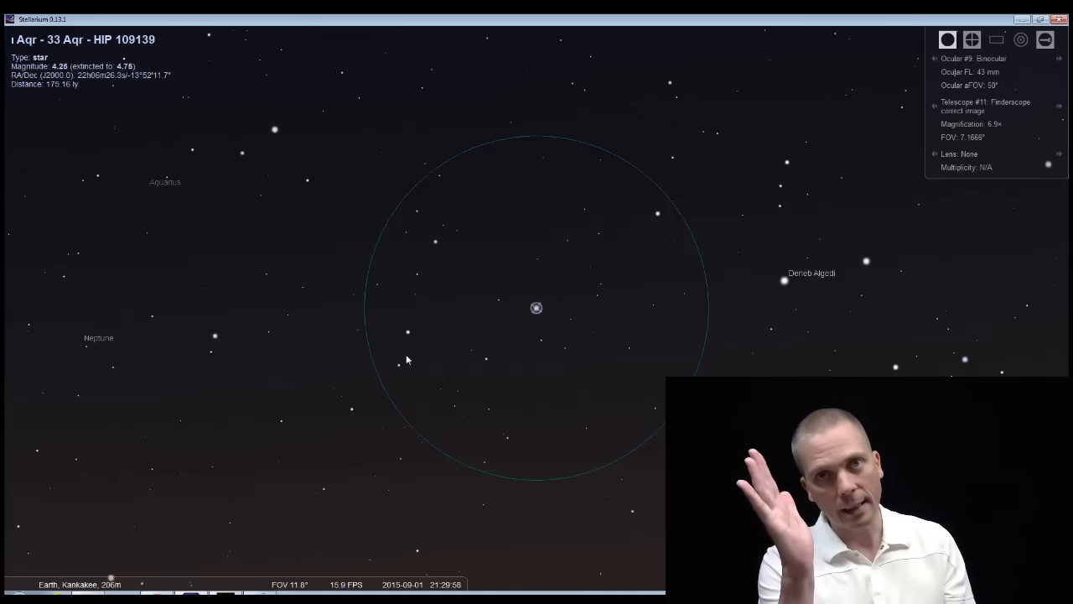
pyautogui.moveTo(425, 319)
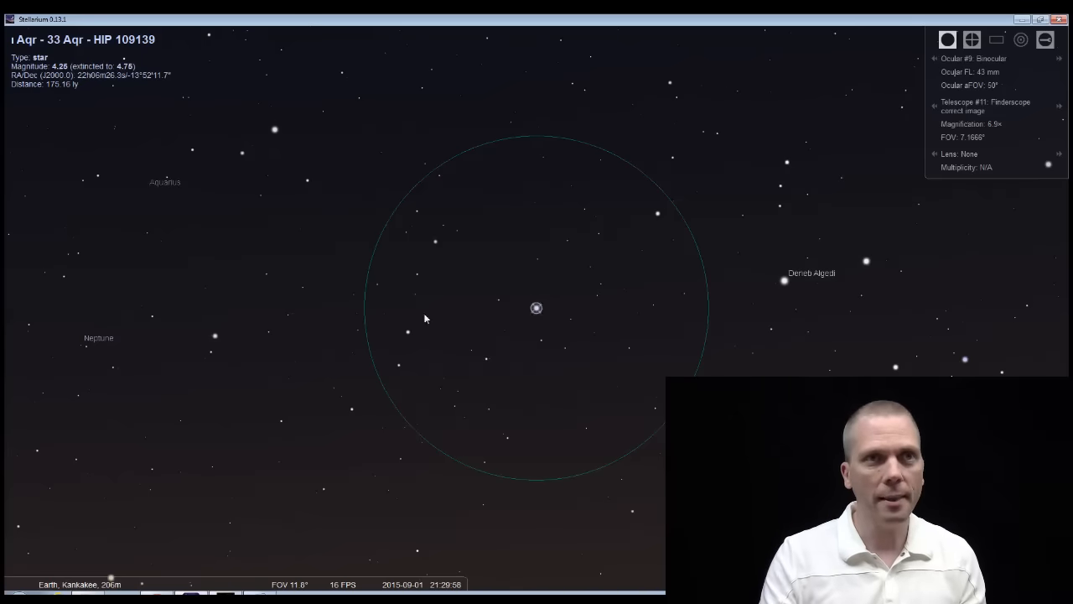
pyautogui.moveTo(904, 254)
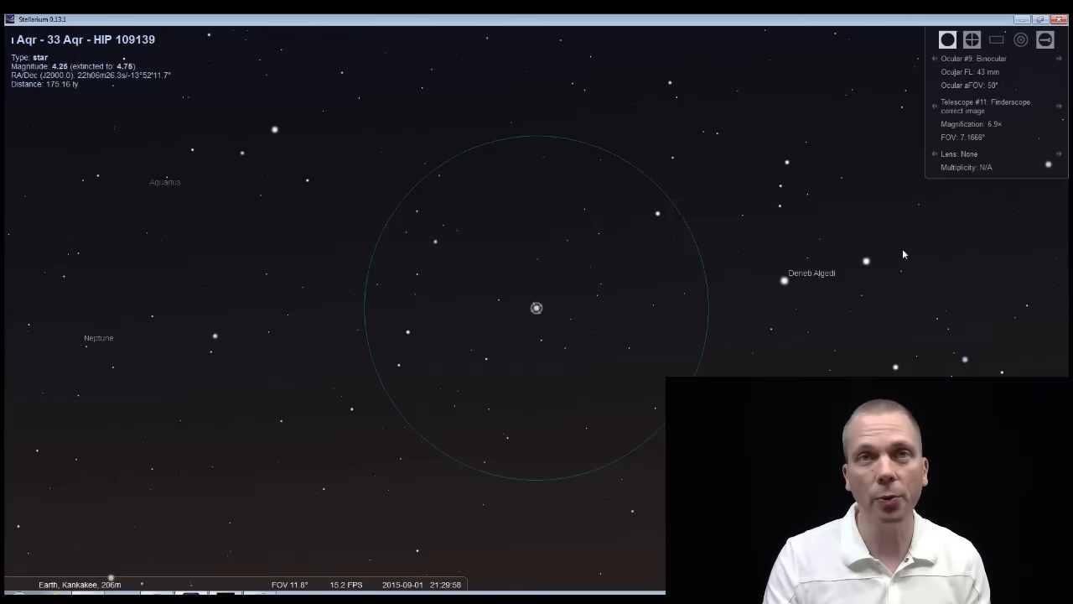
pyautogui.moveTo(866, 262)
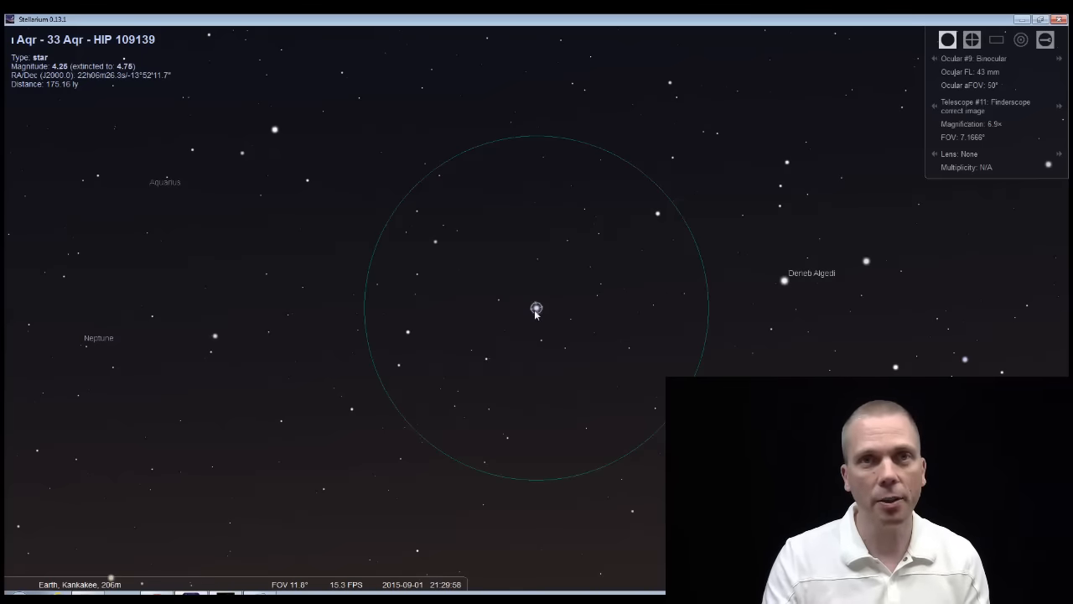
pyautogui.moveTo(406, 336)
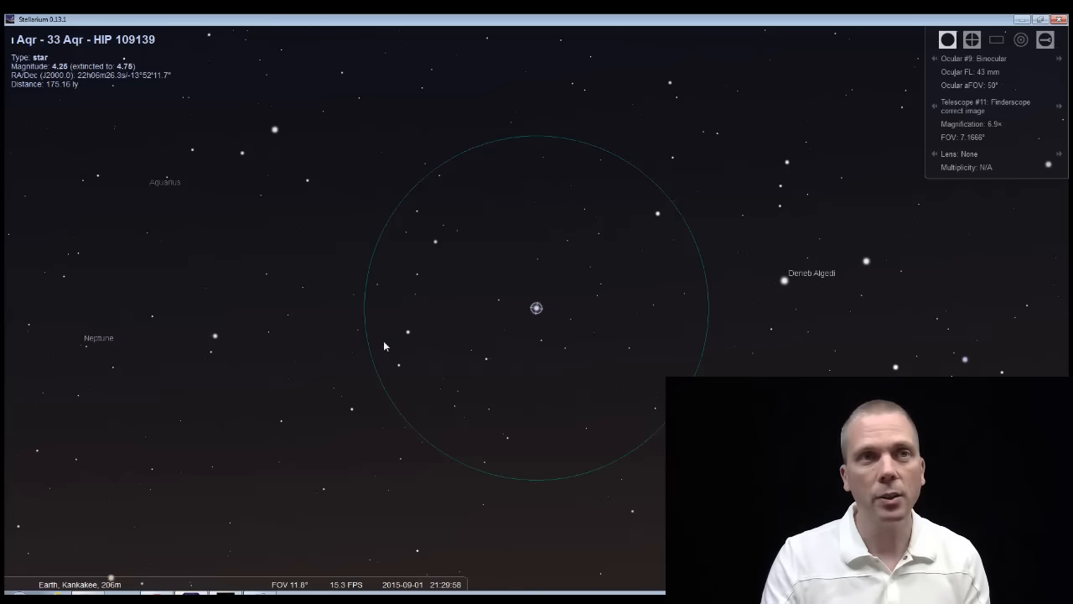
pyautogui.moveTo(410, 337)
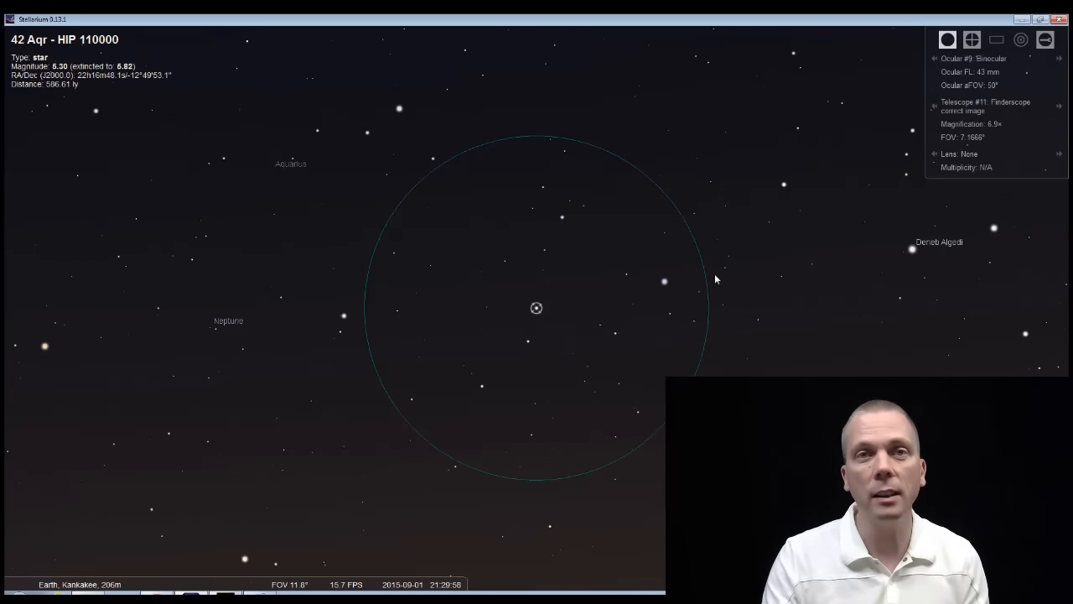
pyautogui.moveTo(343, 321)
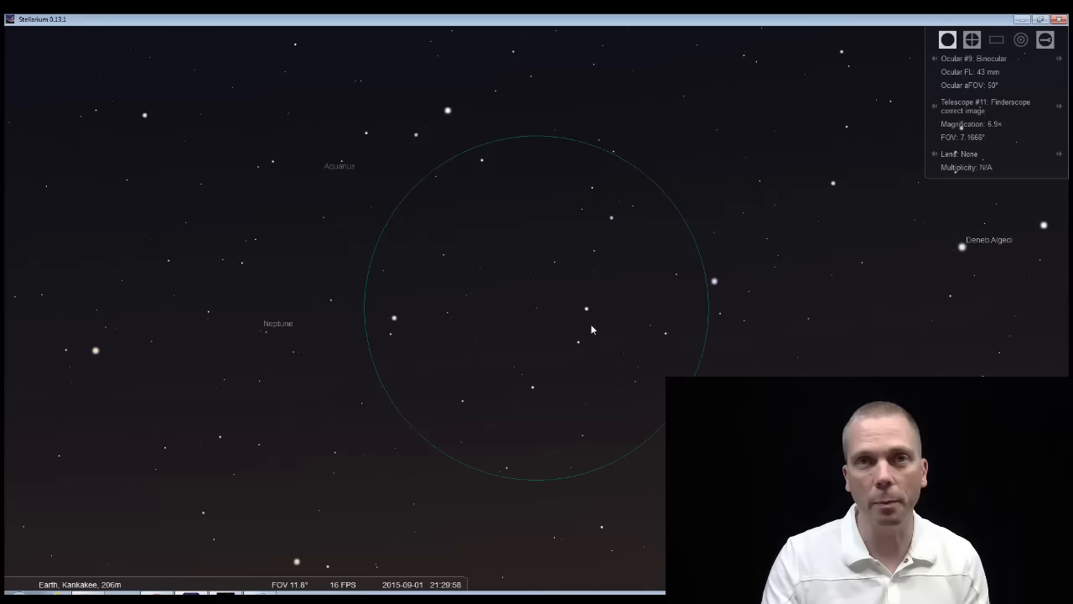
pyautogui.moveTo(524, 314)
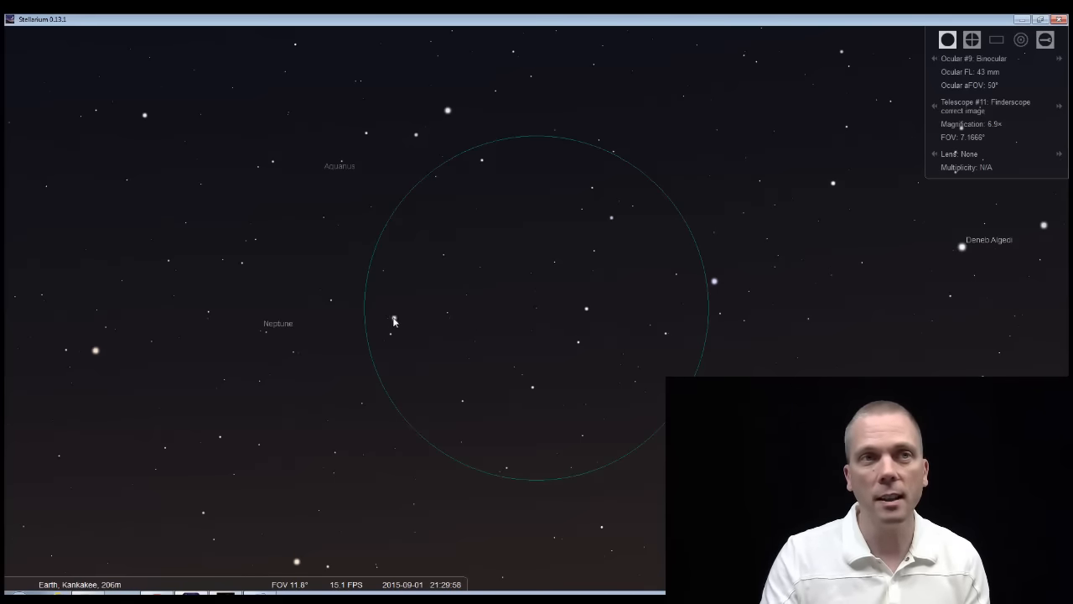
# - Center 57 Aqr (σ Aqr), then 73 Aqr (λ Aqr), in the finderscope
pyautogui.click(536, 308)
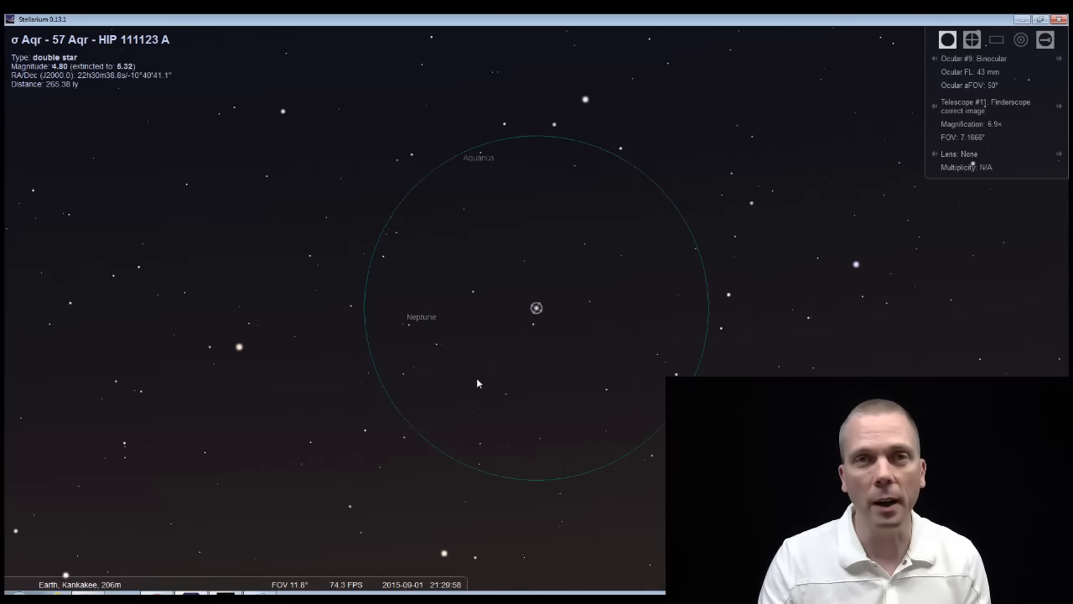
pyautogui.moveTo(468, 272)
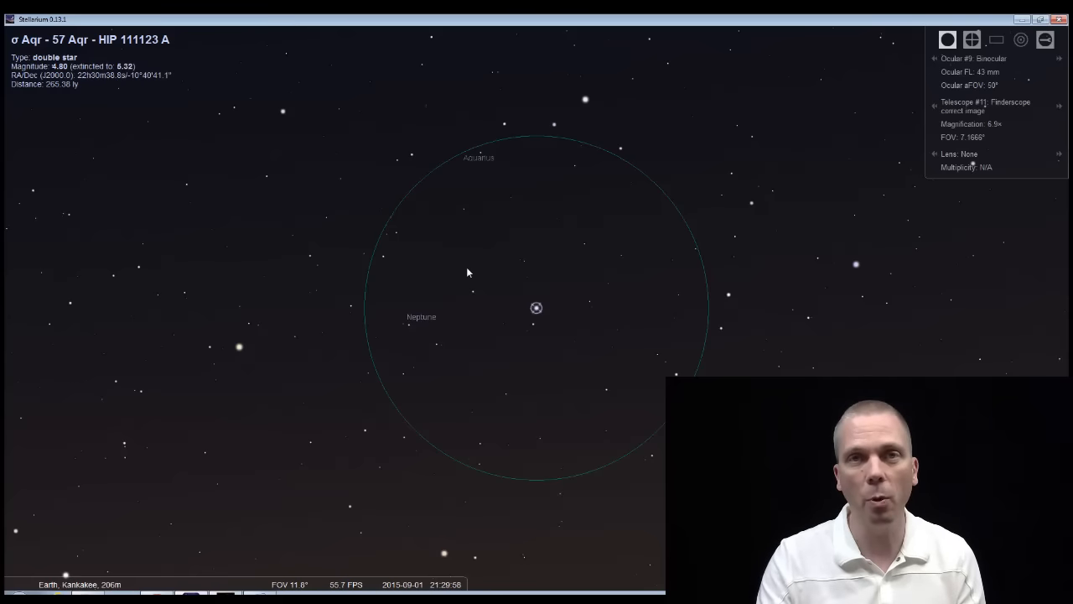
pyautogui.moveTo(537, 345)
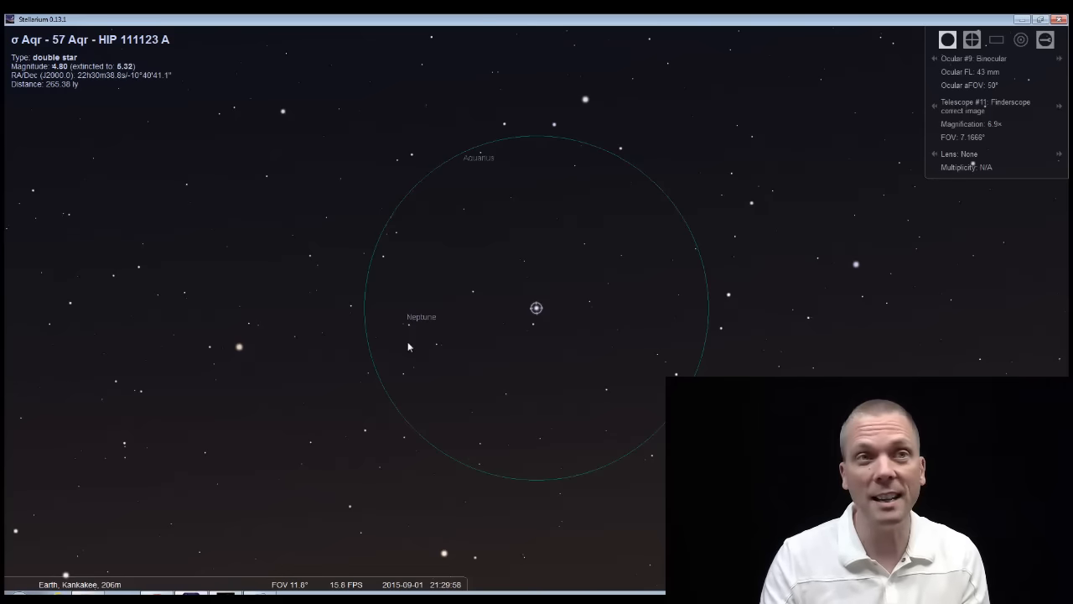
pyautogui.moveTo(396, 327)
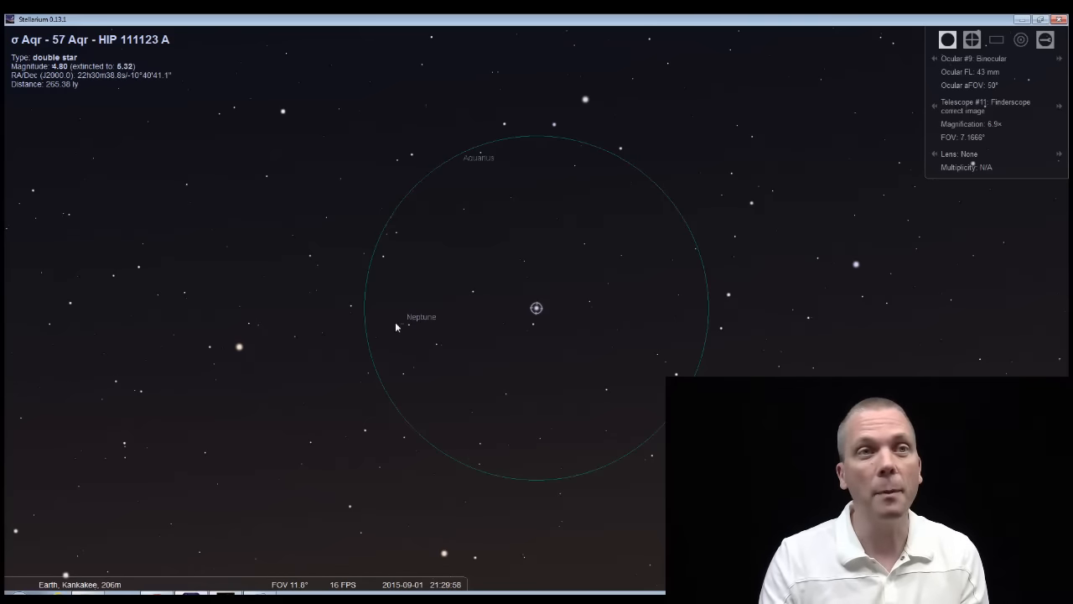
pyautogui.click(536, 308)
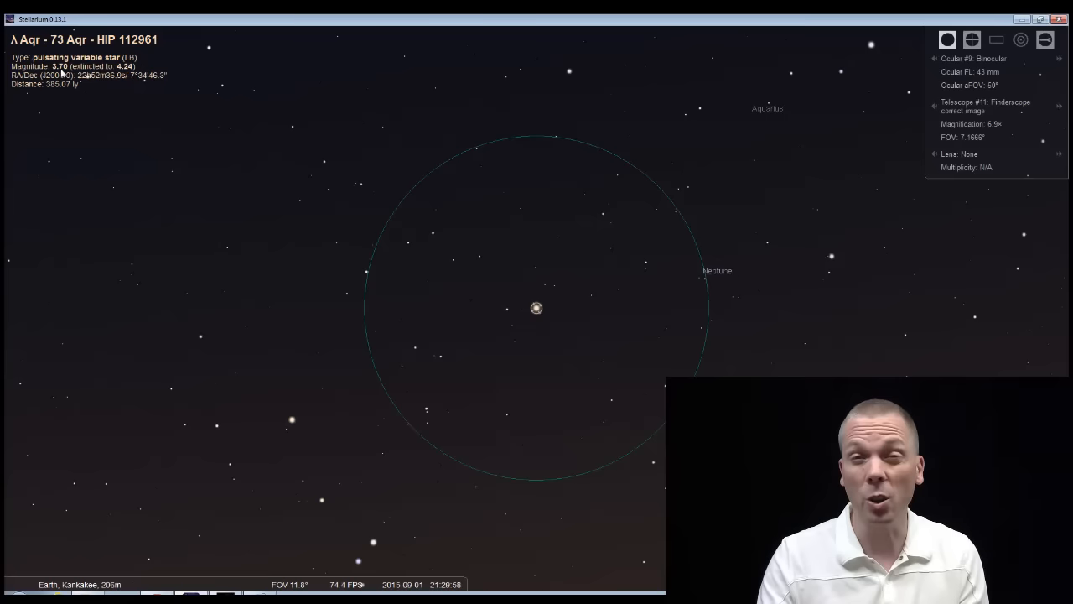
pyautogui.moveTo(647, 206)
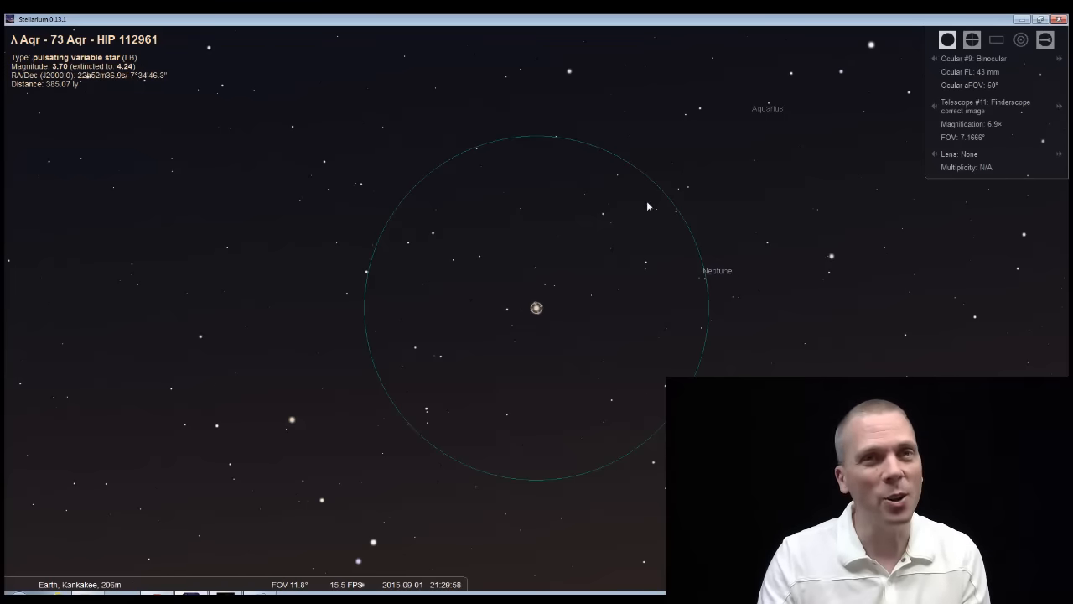
# - Select Neptune and center it in the finderscope ocular circle
pyautogui.click(571, 298)
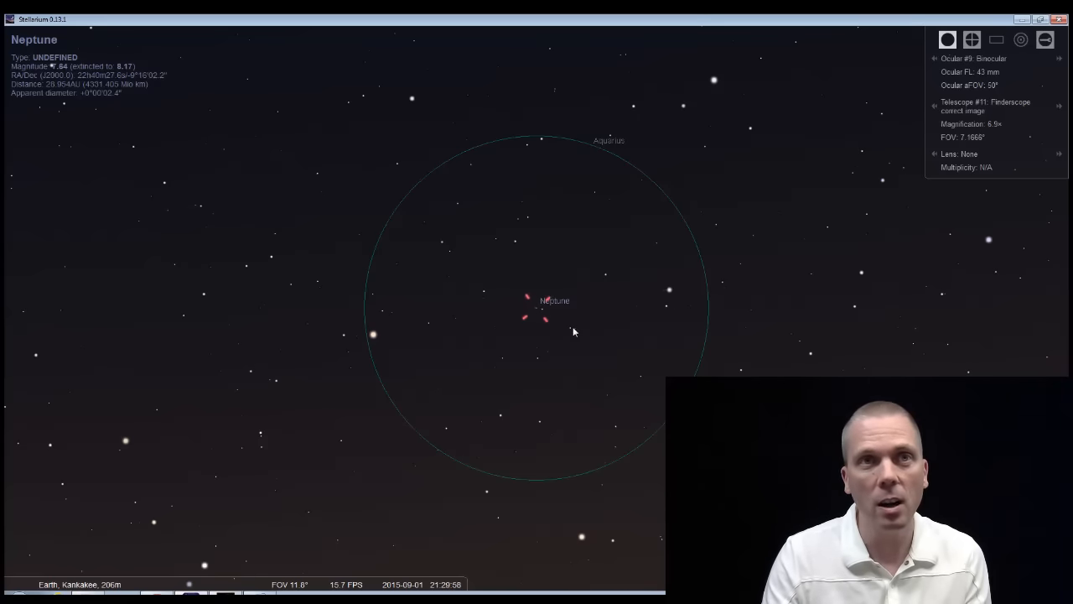
pyautogui.moveTo(608, 279)
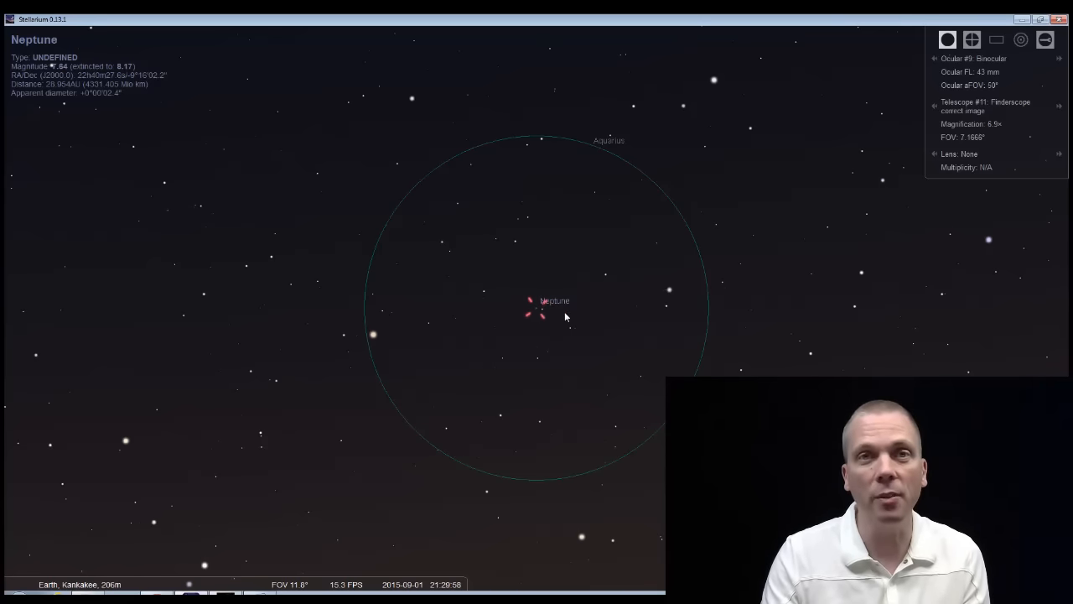
pyautogui.moveTo(573, 371)
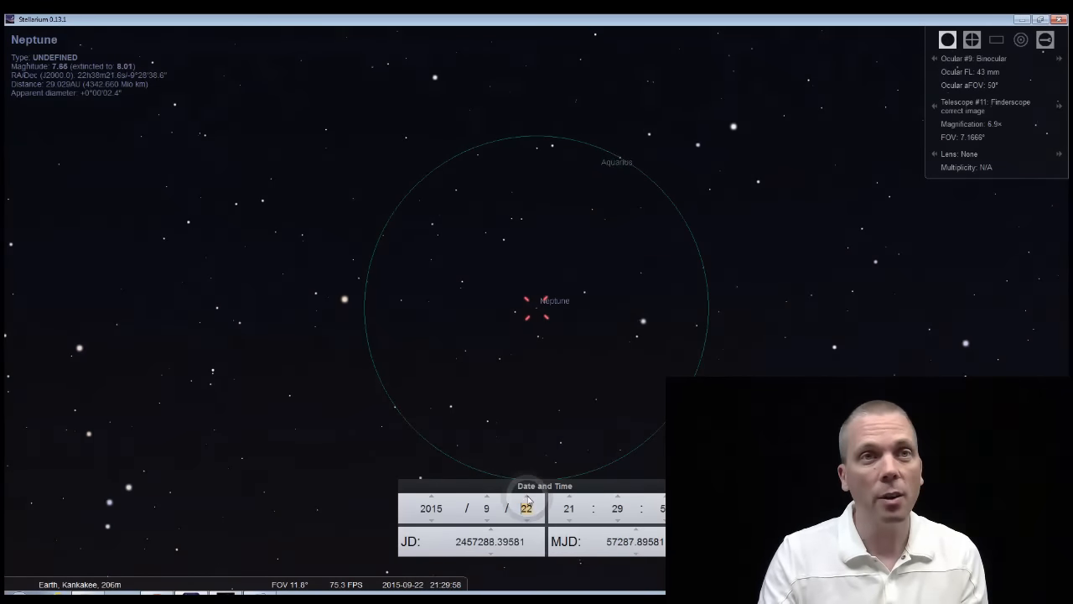
# - Step the date forward to 1 October 2015, then set the month back to September
pyautogui.click(526, 495)
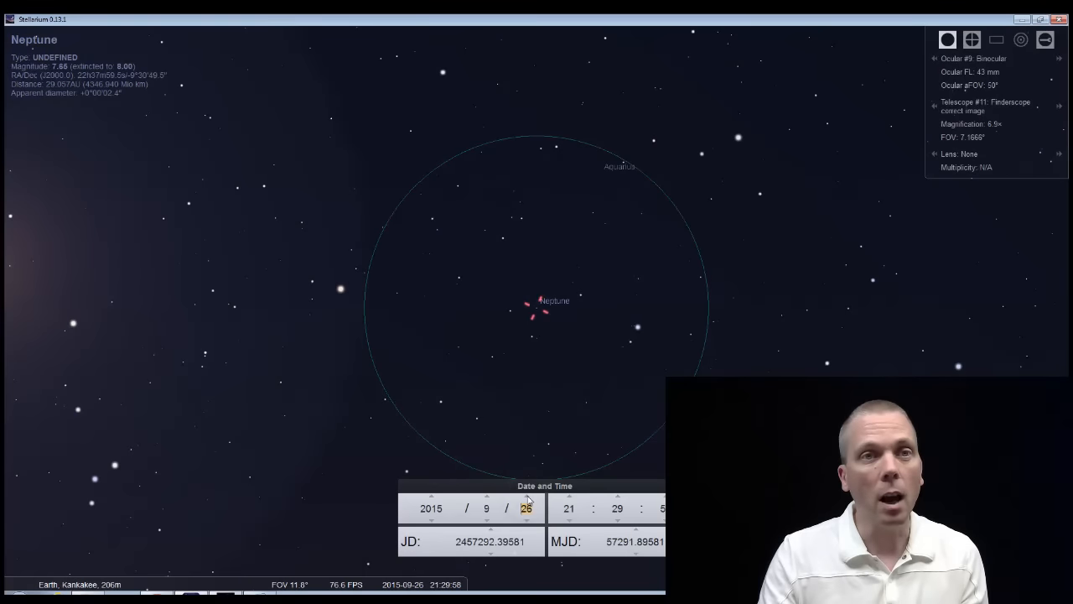
pyautogui.moveTo(641, 327)
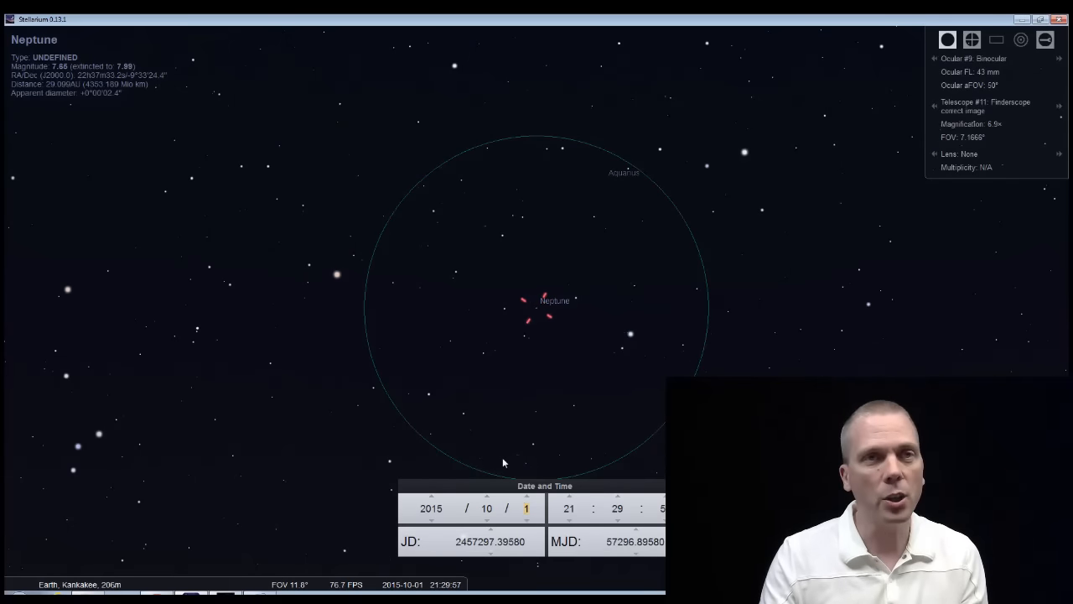
pyautogui.moveTo(608, 322)
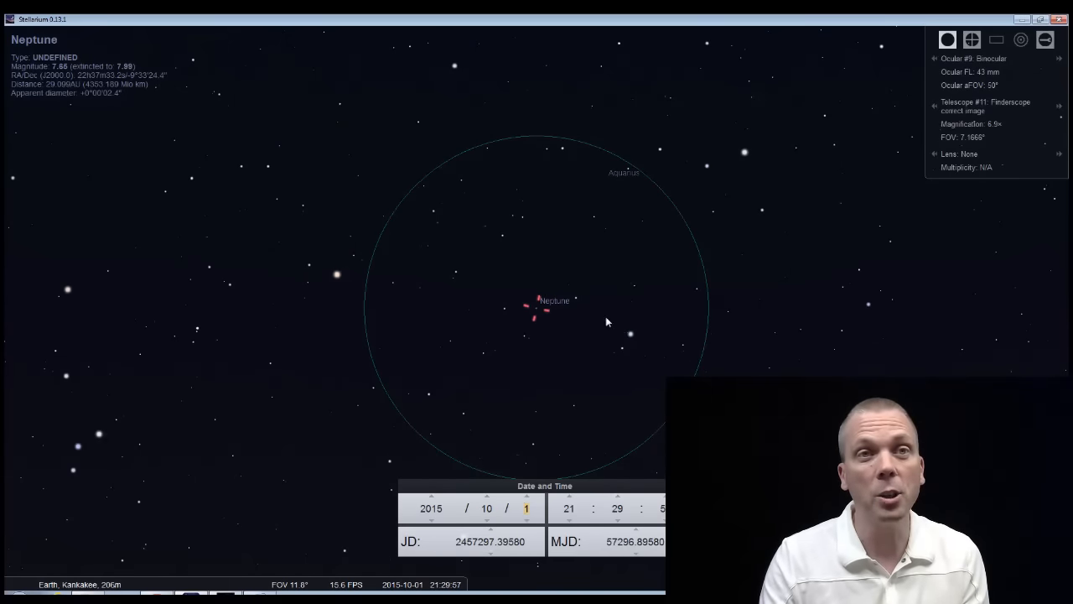
pyautogui.moveTo(637, 367)
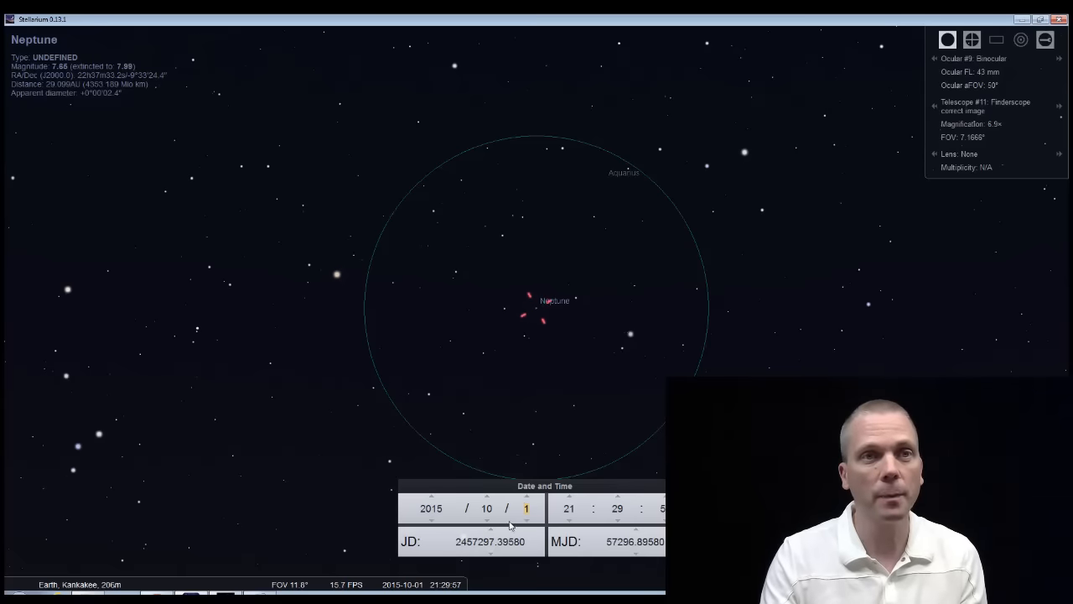
pyautogui.click(488, 519)
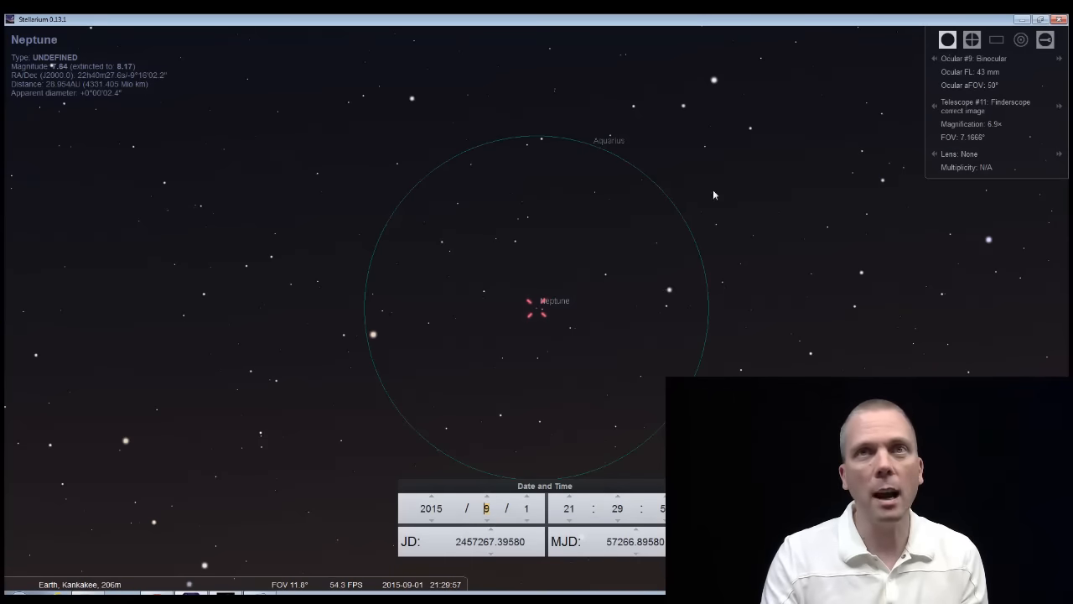
# - Enable crosshairs, switch to reversed finderscope #10, center Deneb Algedi, then deselect it
pyautogui.click(972, 40)
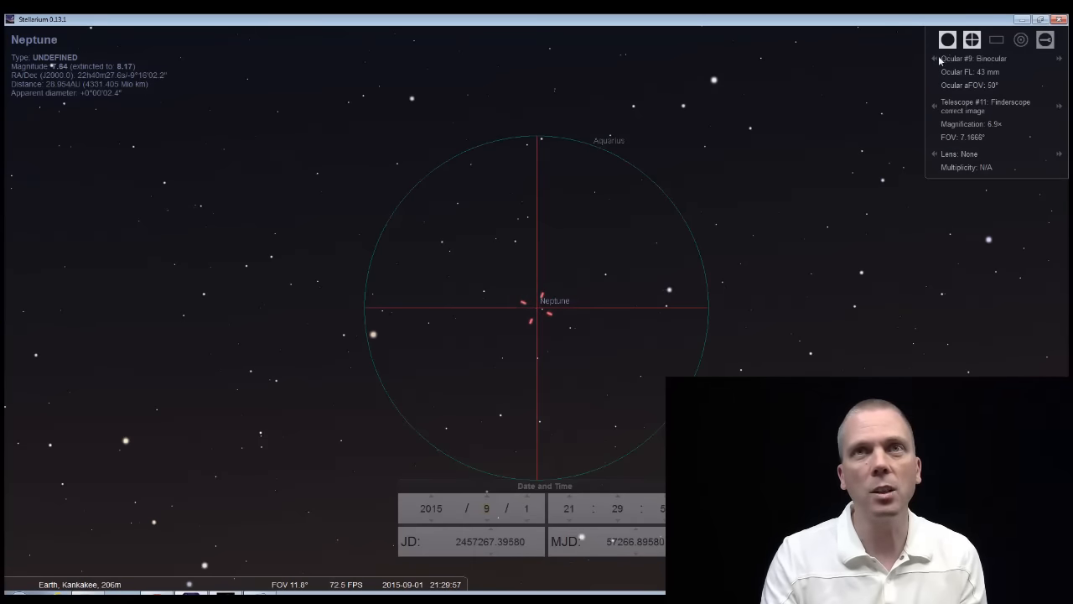
pyautogui.click(1059, 58)
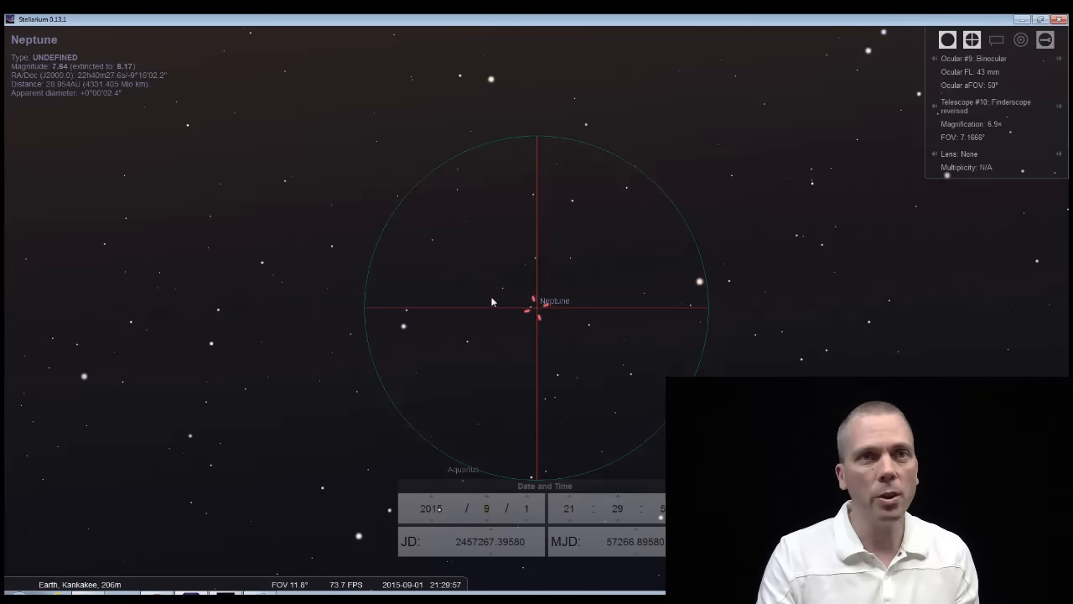
pyautogui.click(412, 325)
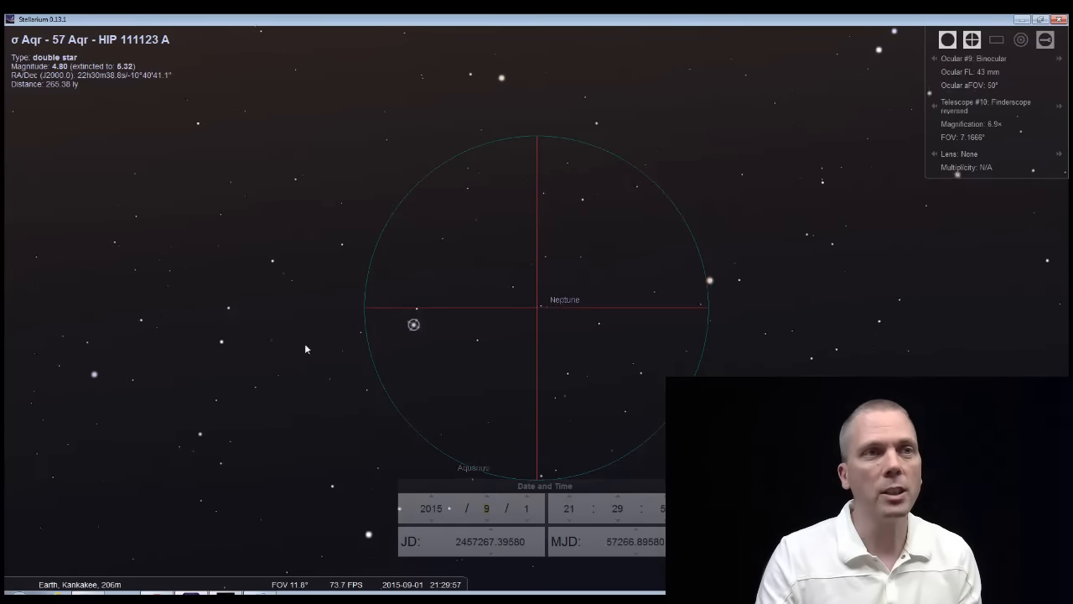
pyautogui.click(497, 312)
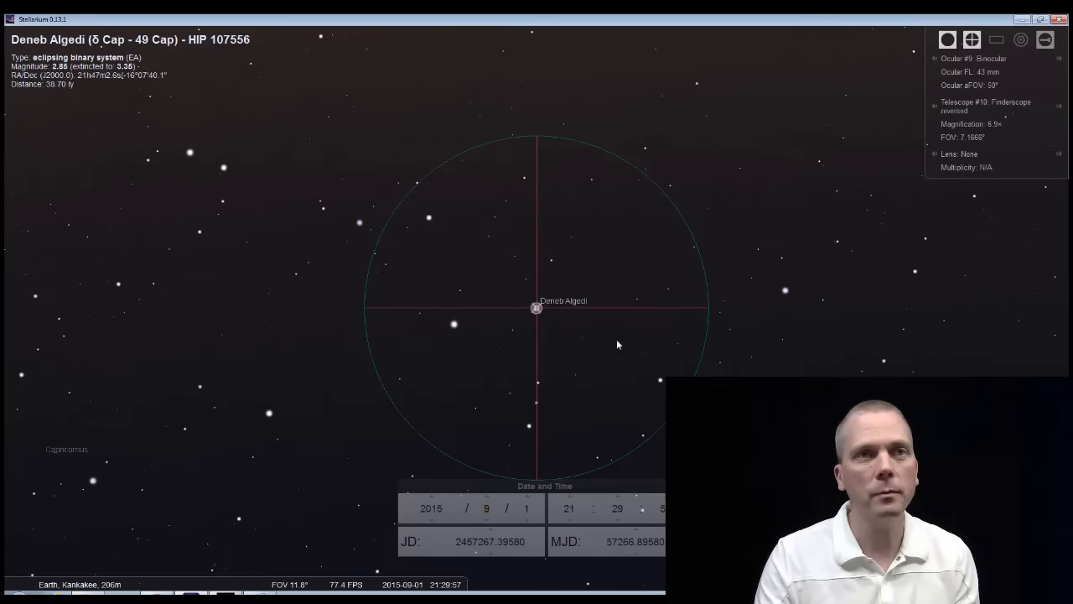
pyautogui.moveTo(537, 326)
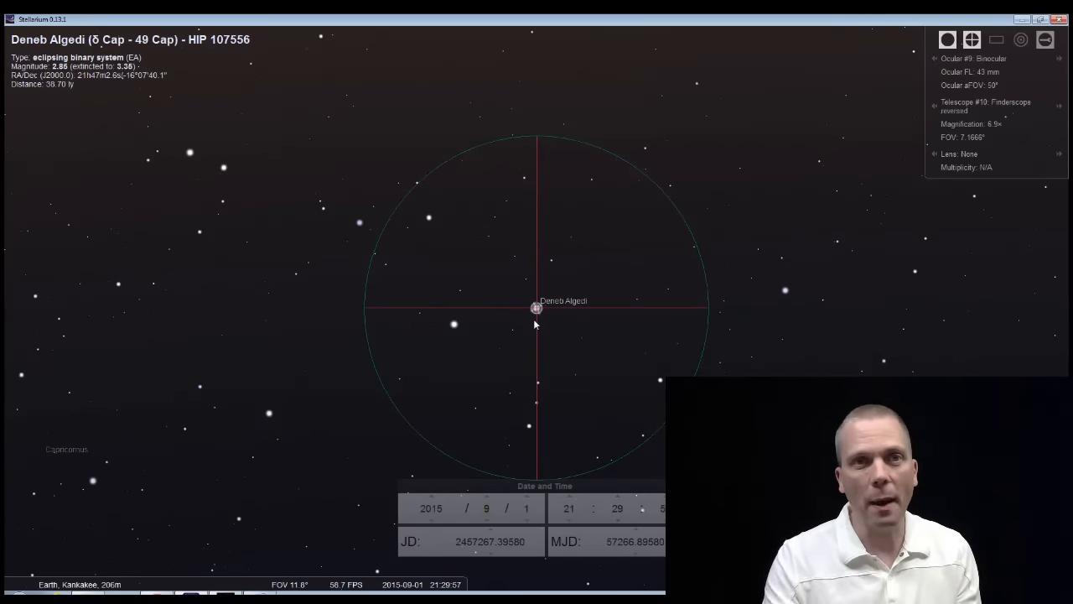
pyautogui.moveTo(448, 335)
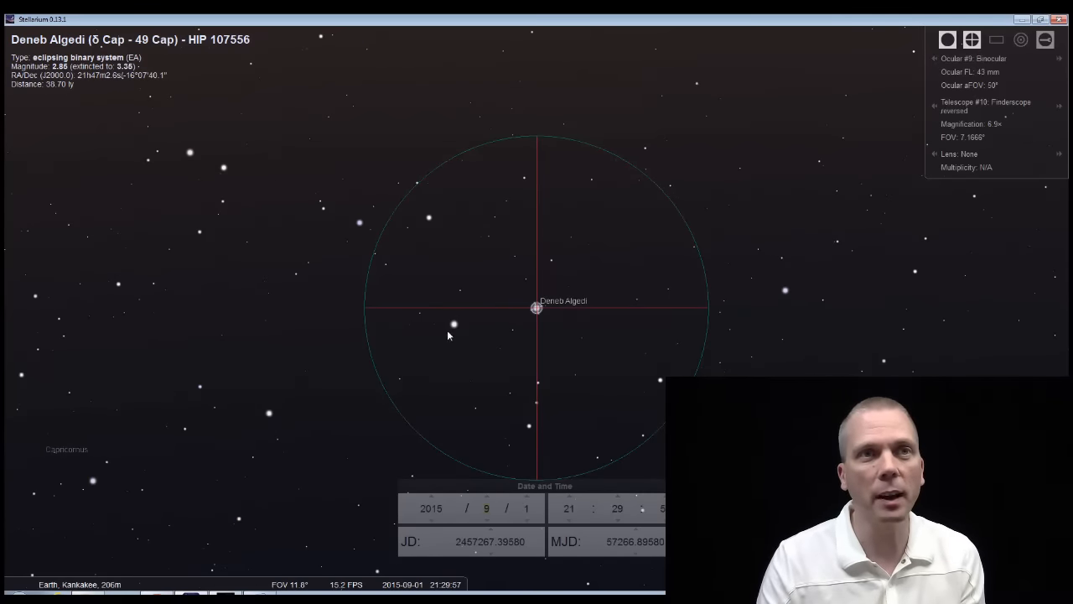
pyautogui.click(486, 508)
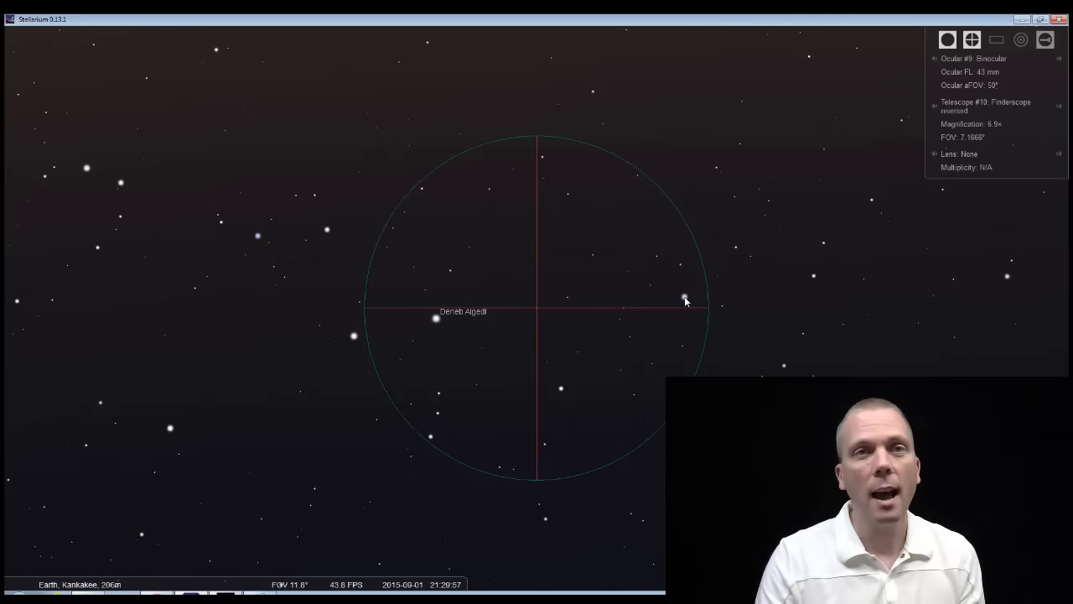
# - Hop from Deneb Algedi and center σ Aqr in the reversed finderscope reticle
pyautogui.click(561, 306)
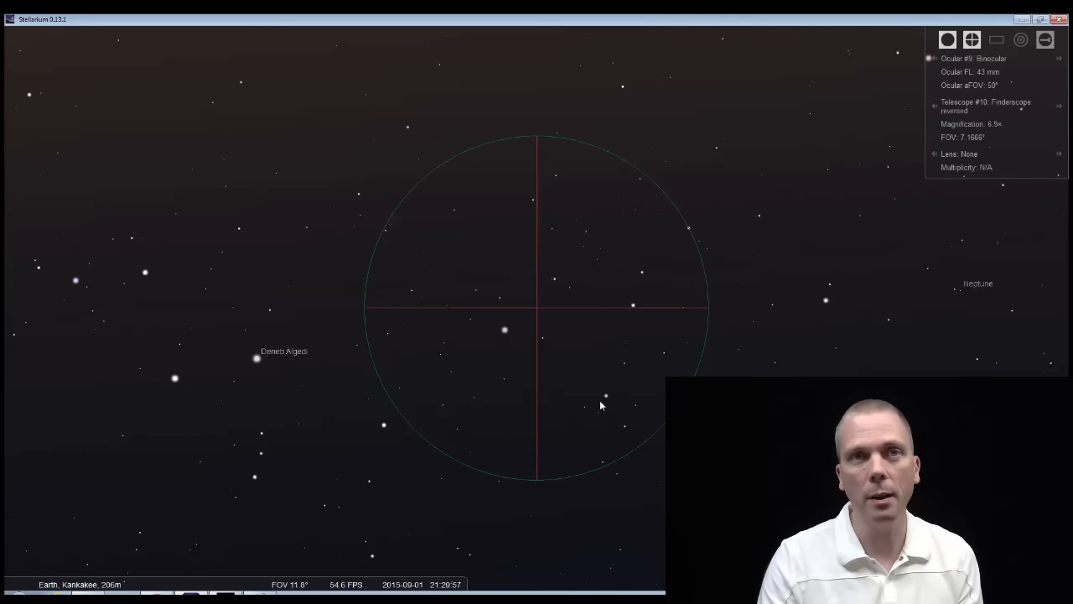
pyautogui.moveTo(668, 269)
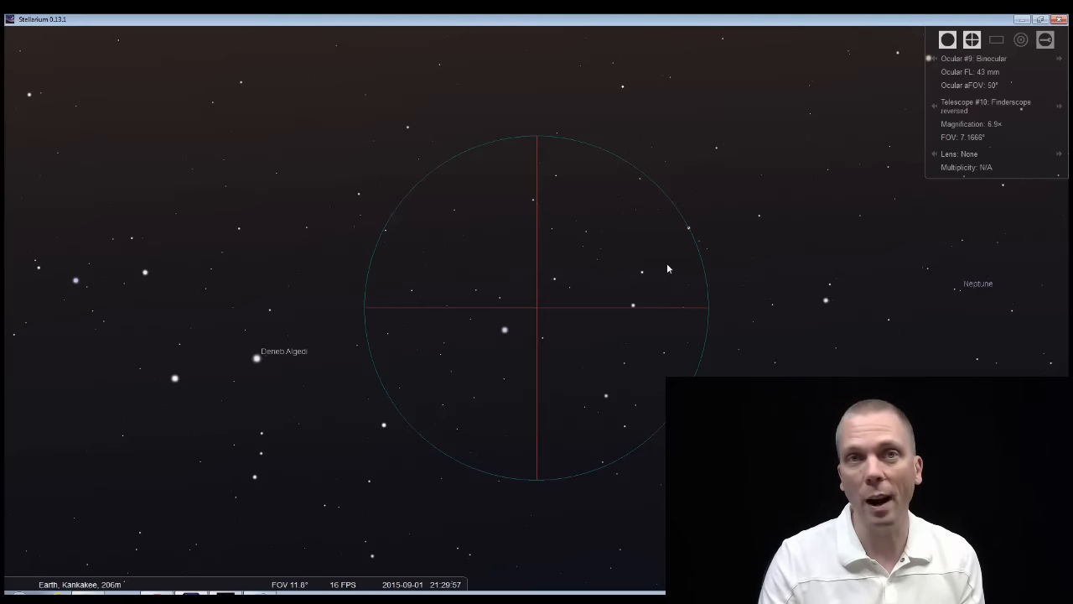
pyautogui.click(633, 303)
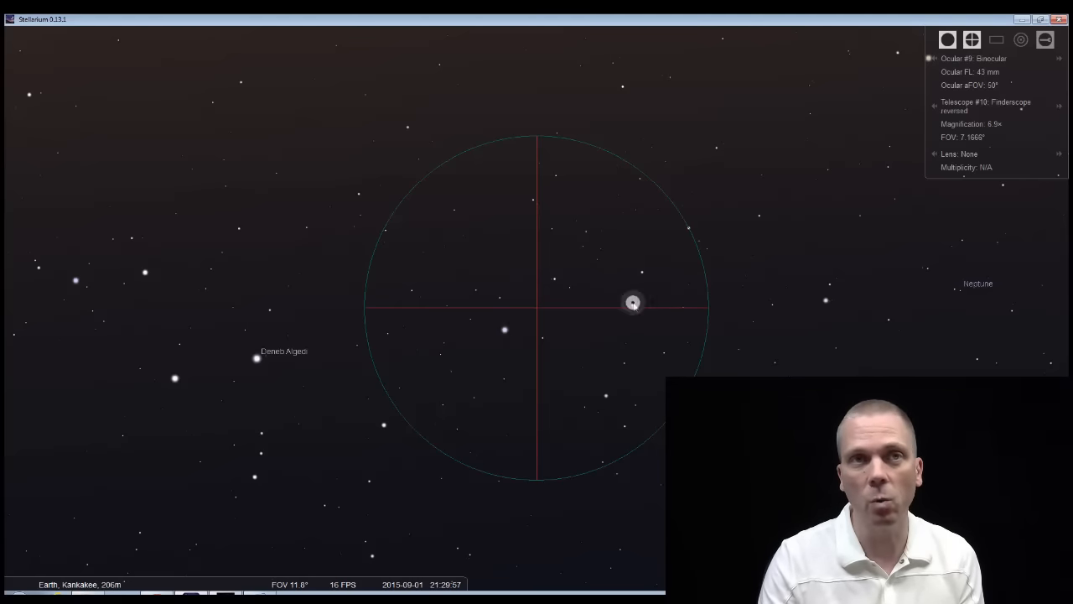
pyautogui.click(633, 302)
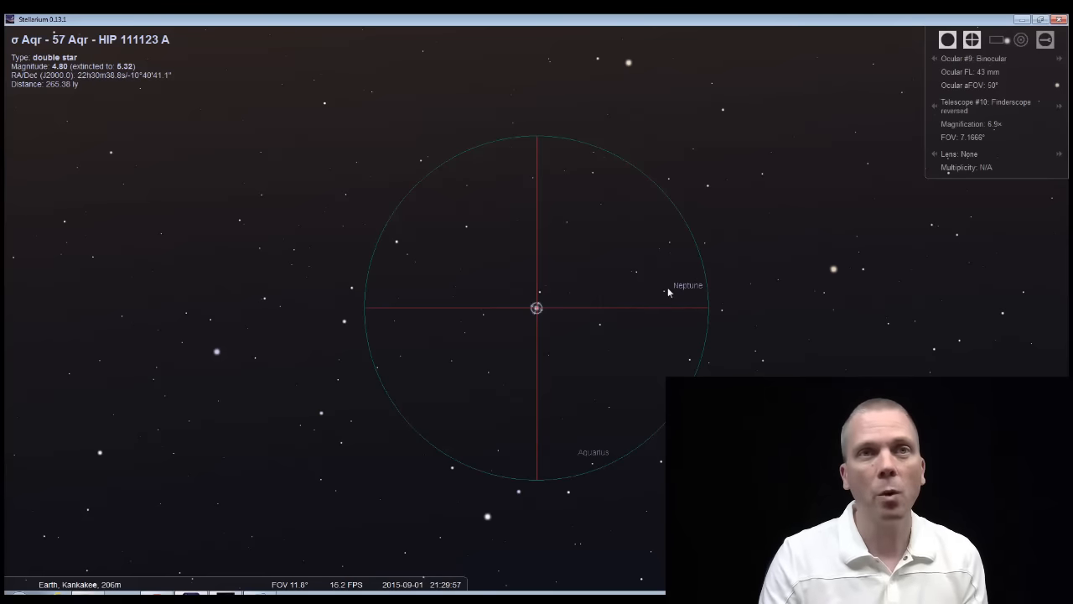
# - Select Neptune and centre it on the reversed finderscope crosshairs near HIP 111910
pyautogui.click(687, 286)
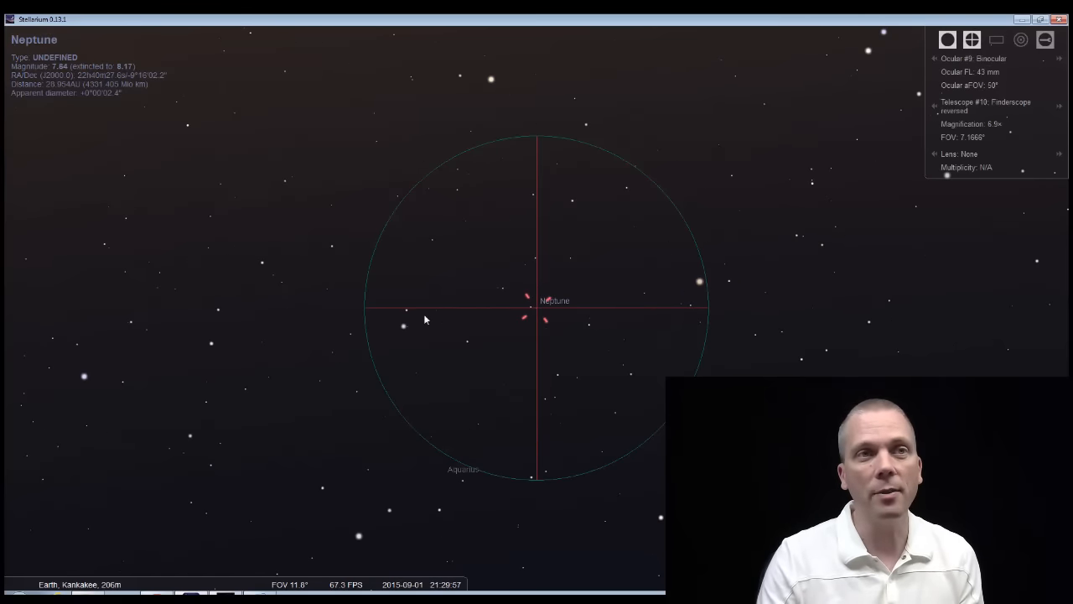
pyautogui.moveTo(685, 307)
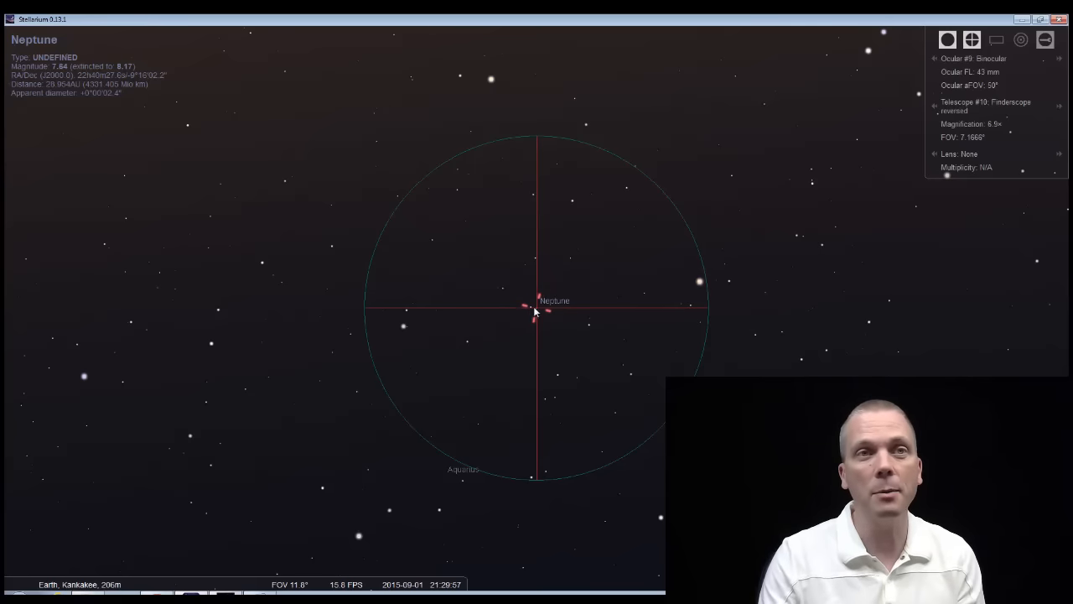
pyautogui.moveTo(589, 293)
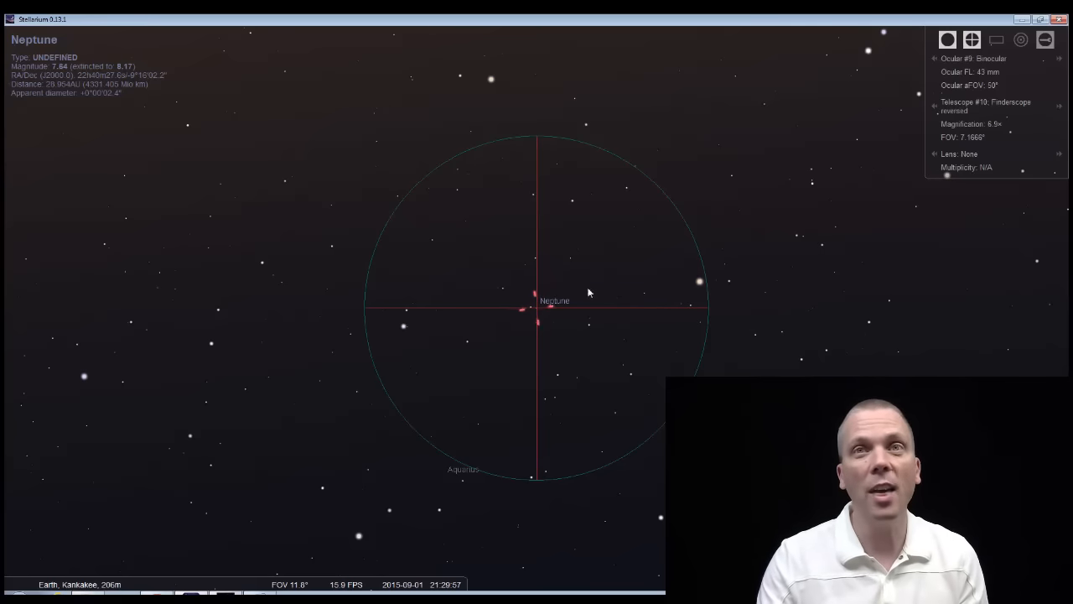
pyautogui.click(935, 63)
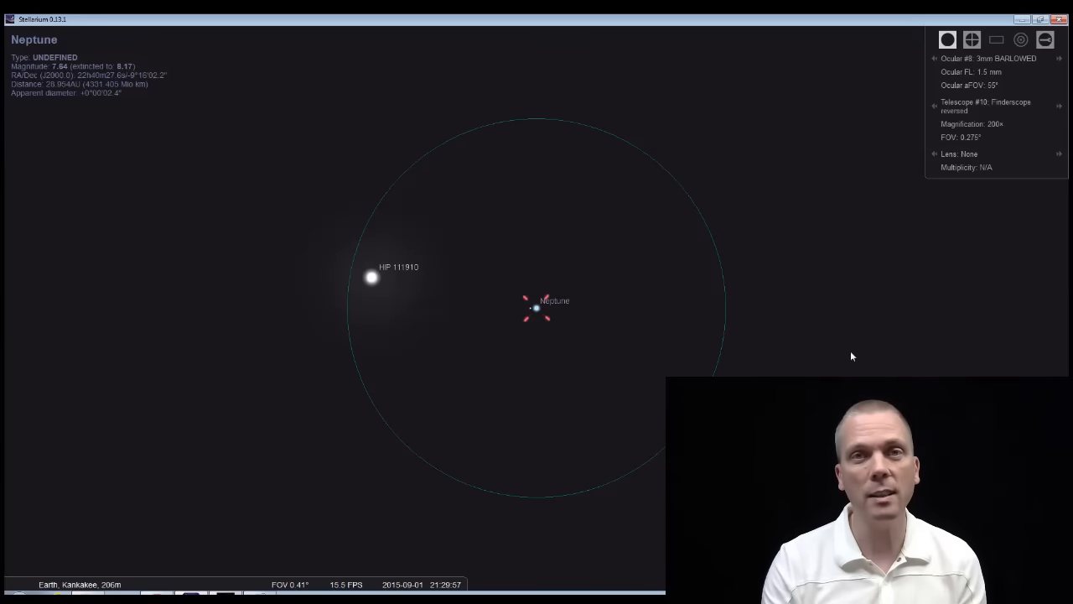
pyautogui.moveTo(98, 128)
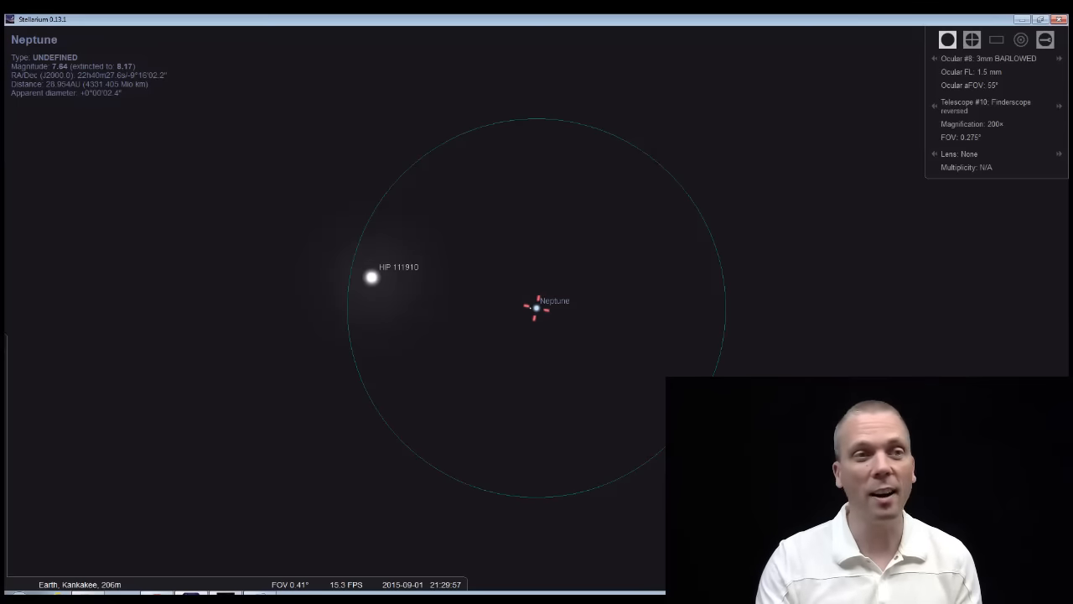
pyautogui.moveTo(993, 352)
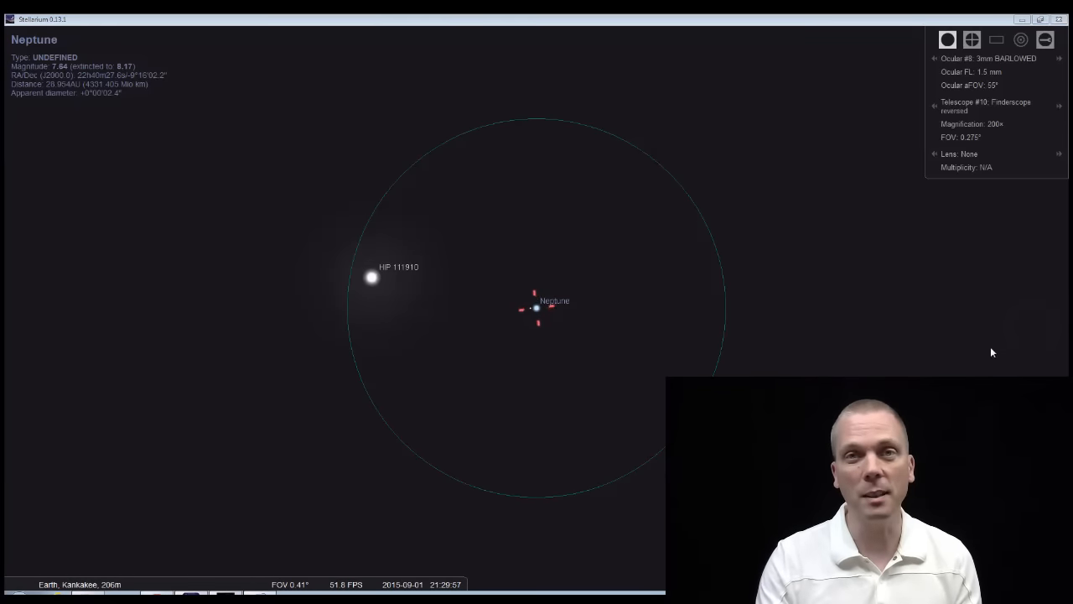